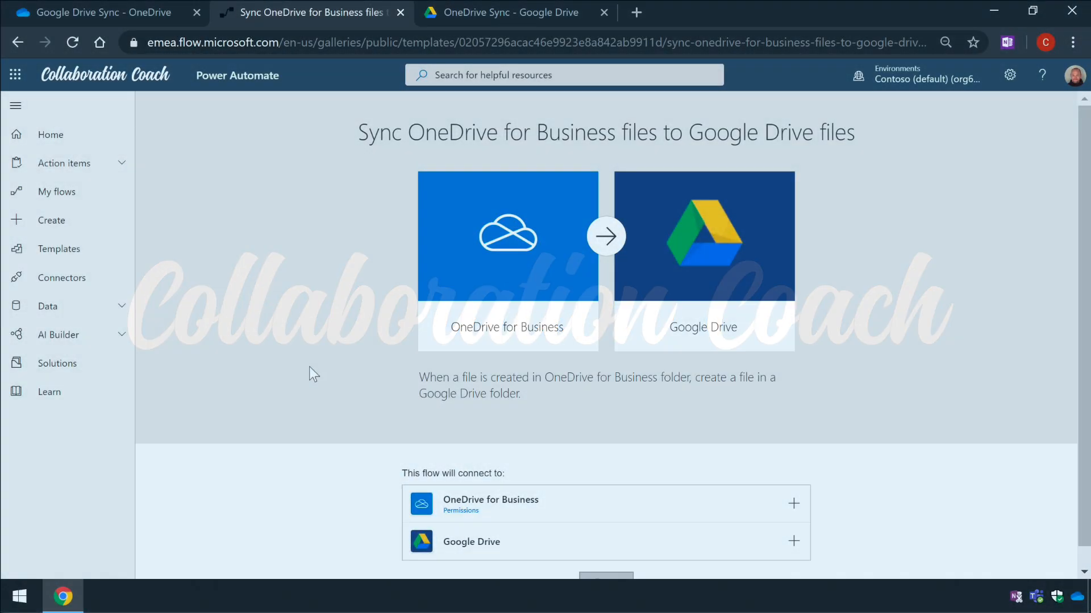
mouse_move(877, 412)
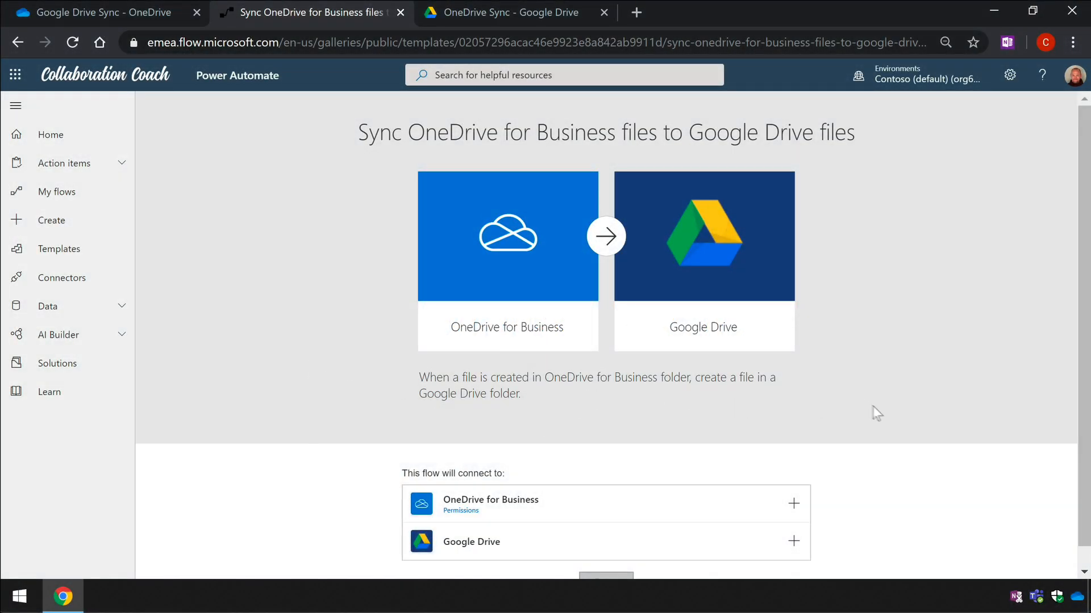
- Close the template page and confirm both sync folders are empty in OneDrive and Google Drive
scroll(down, 3)
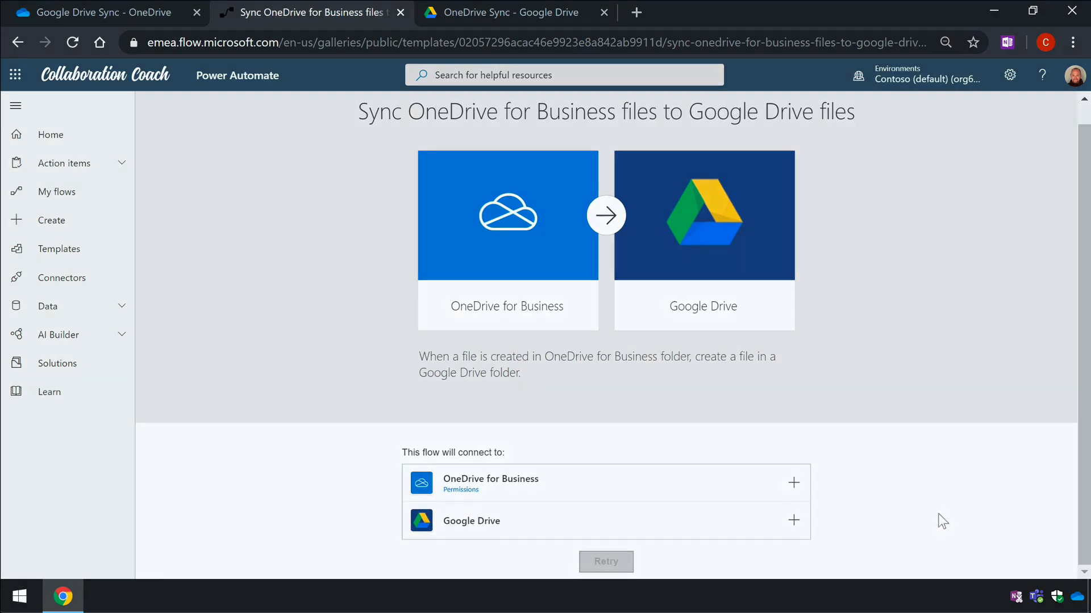
click(97, 13)
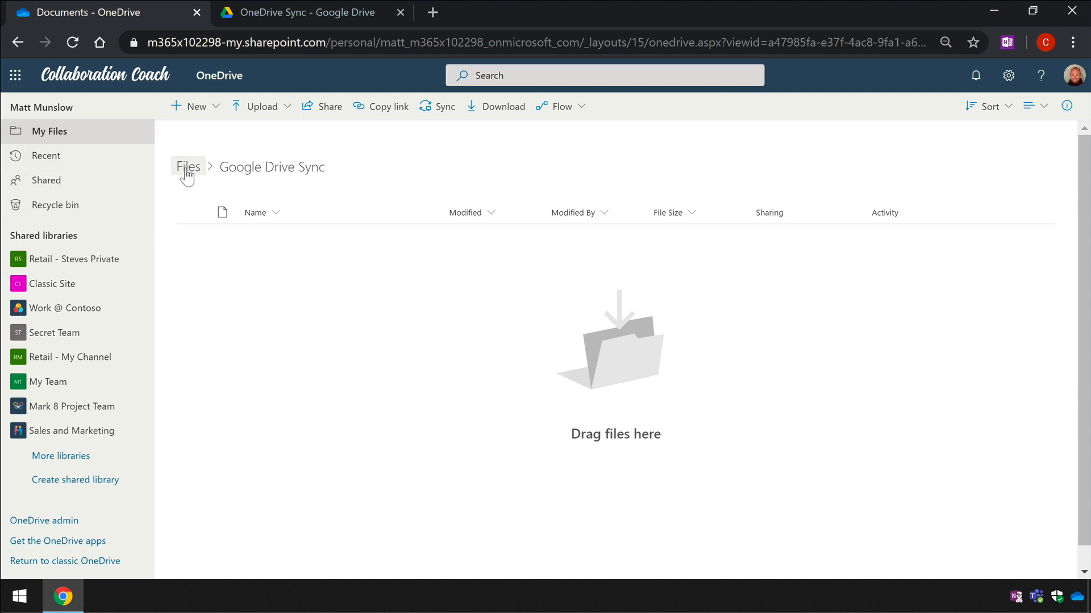
click(188, 166)
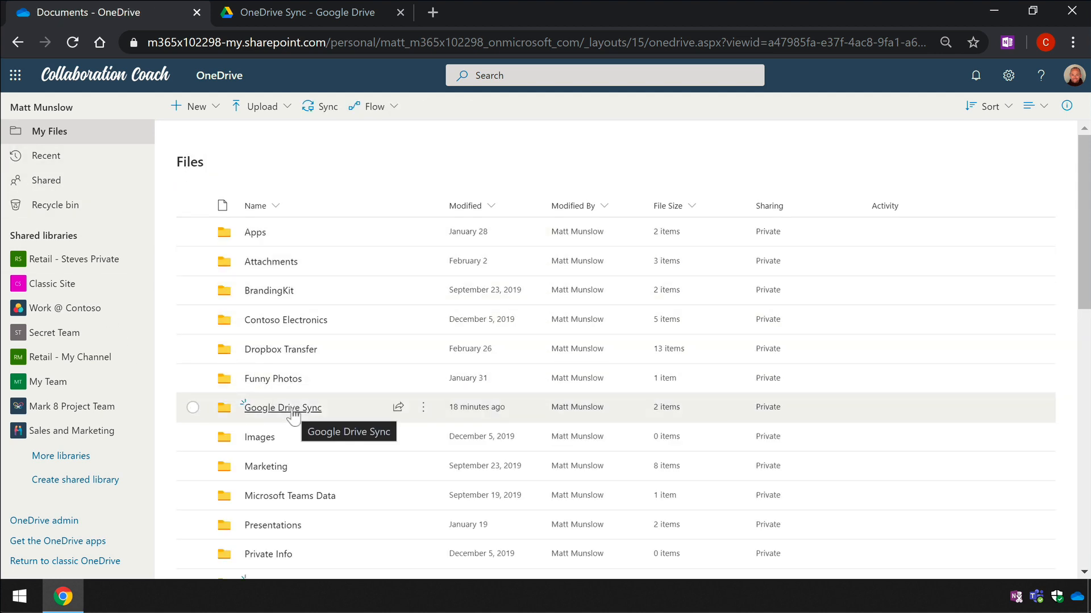
click(282, 408)
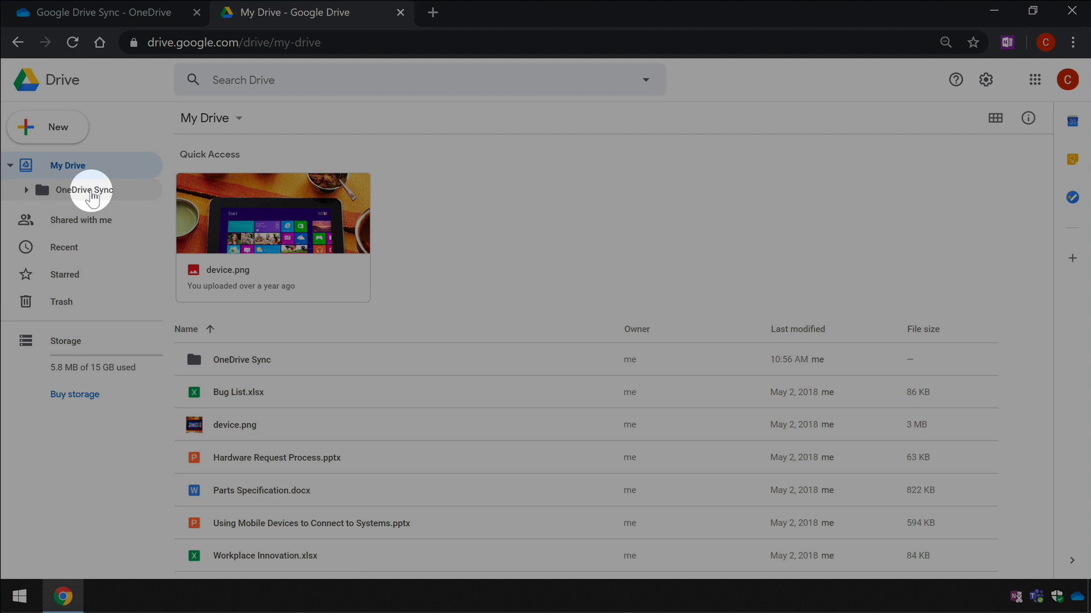
click(84, 190)
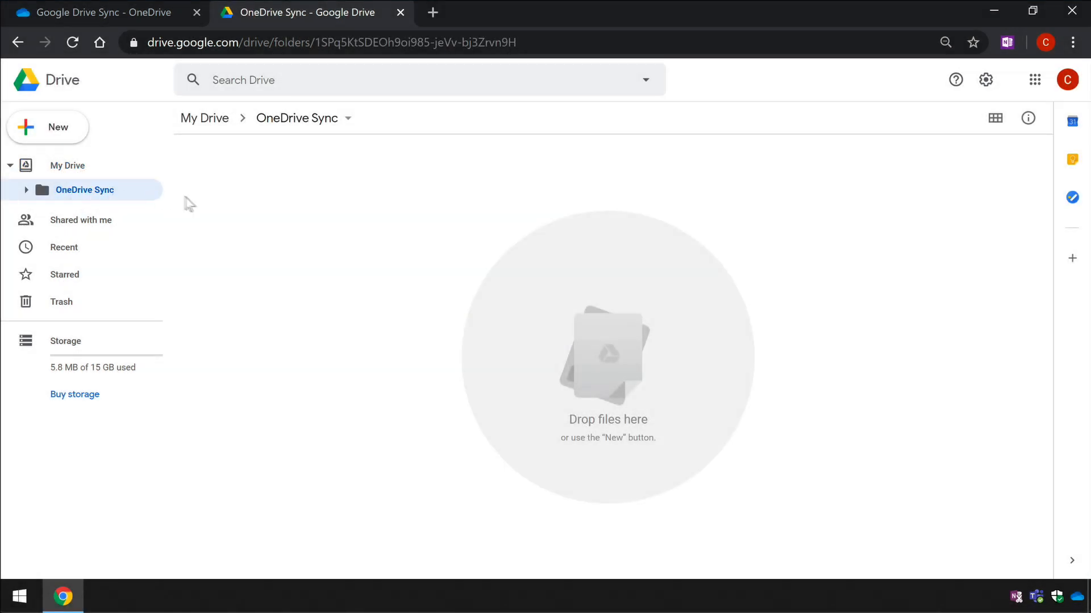
mouse_move(350, 237)
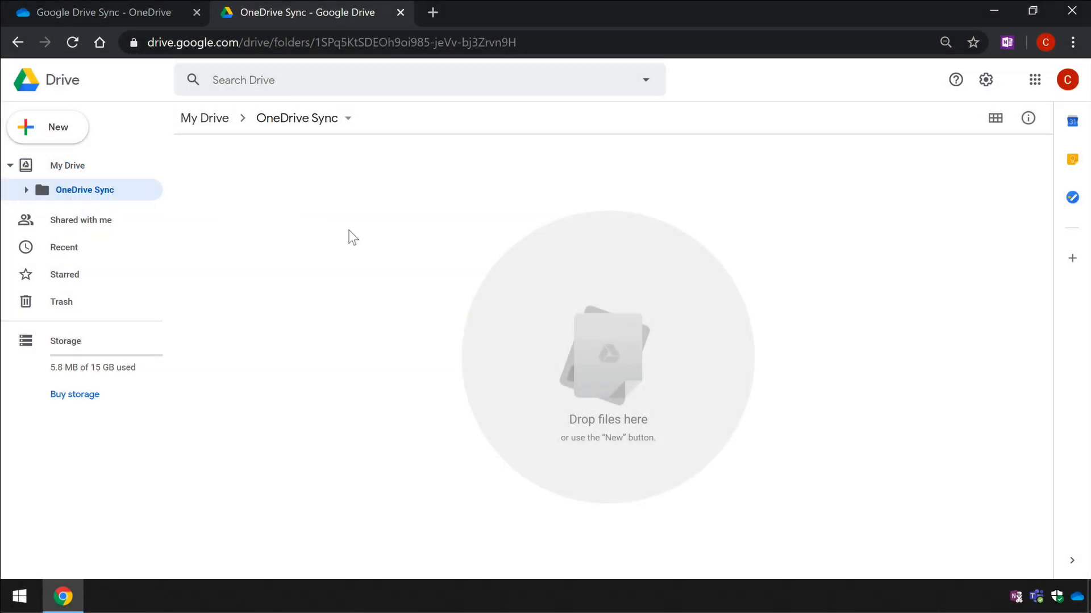
click(97, 12)
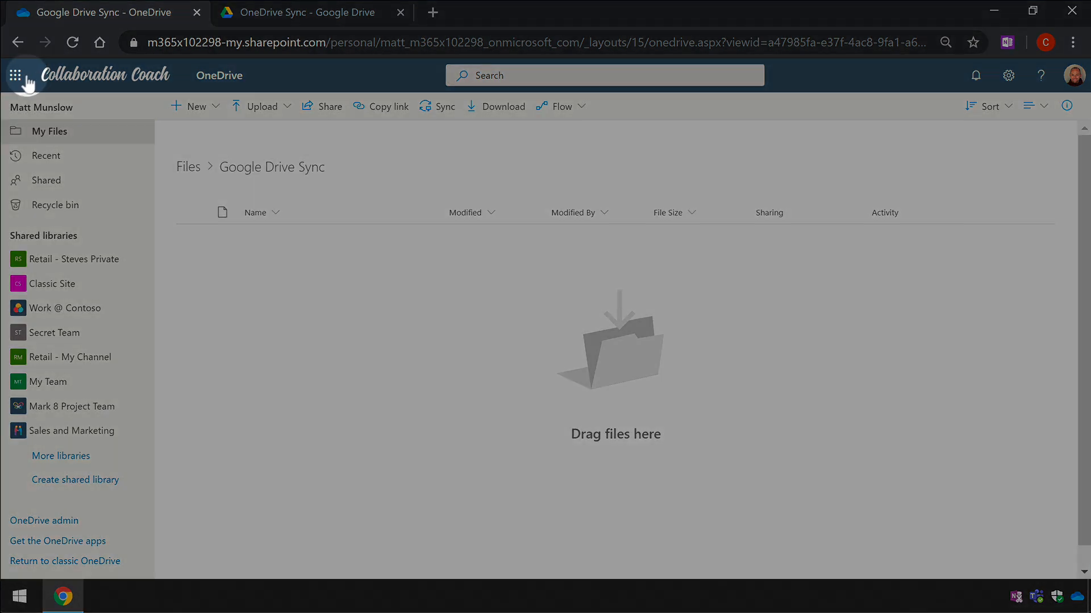
- Launch Power Automate from OneDrive's Office 365 app launcher
click(15, 75)
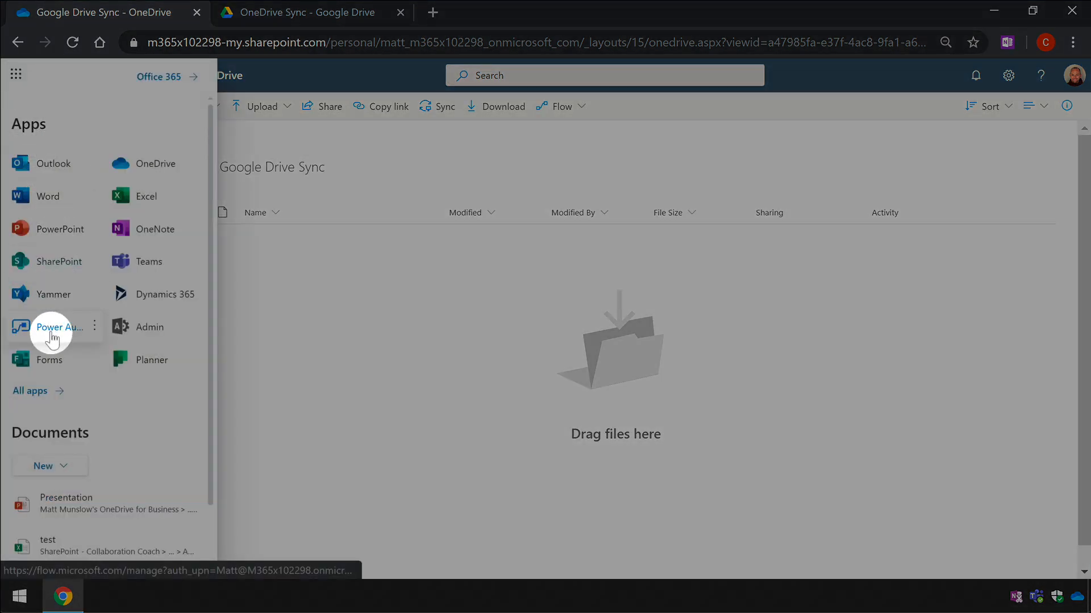
click(59, 327)
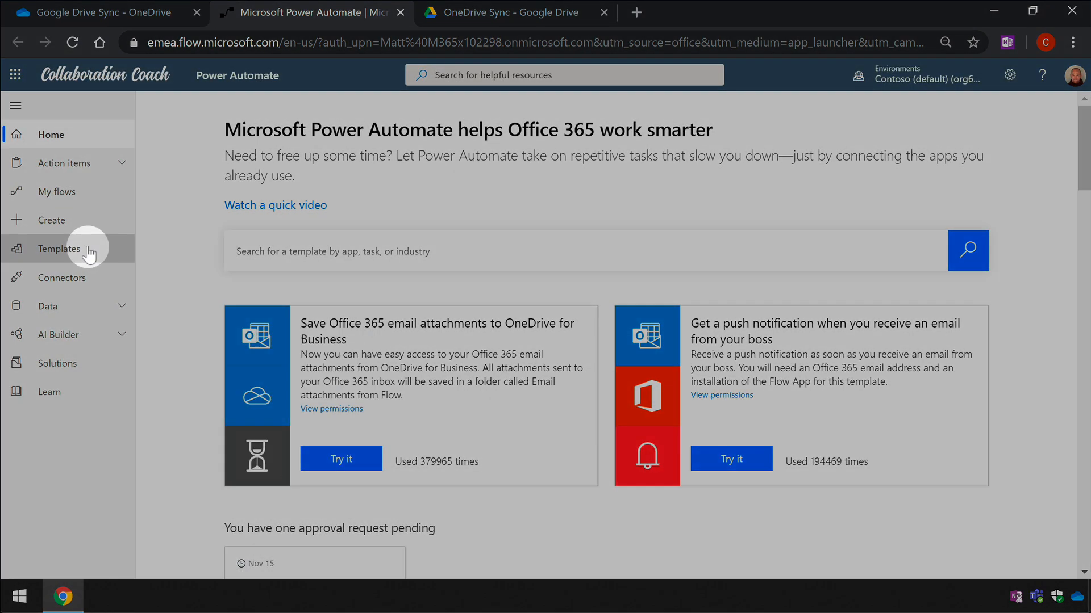
- Search the template gallery for 'google drive onedrive for business'
click(59, 248)
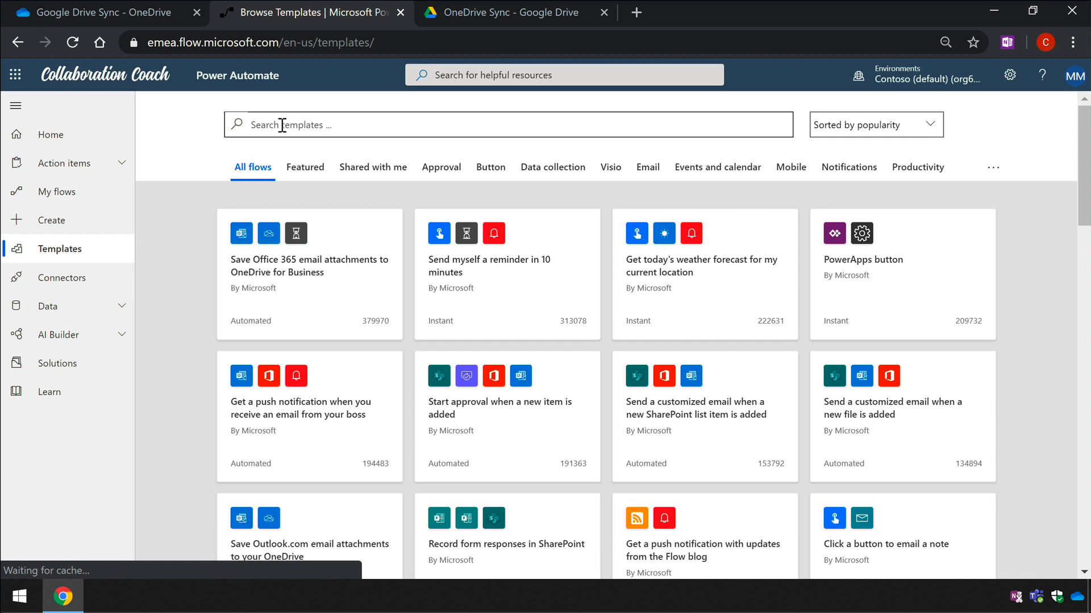
text(g)
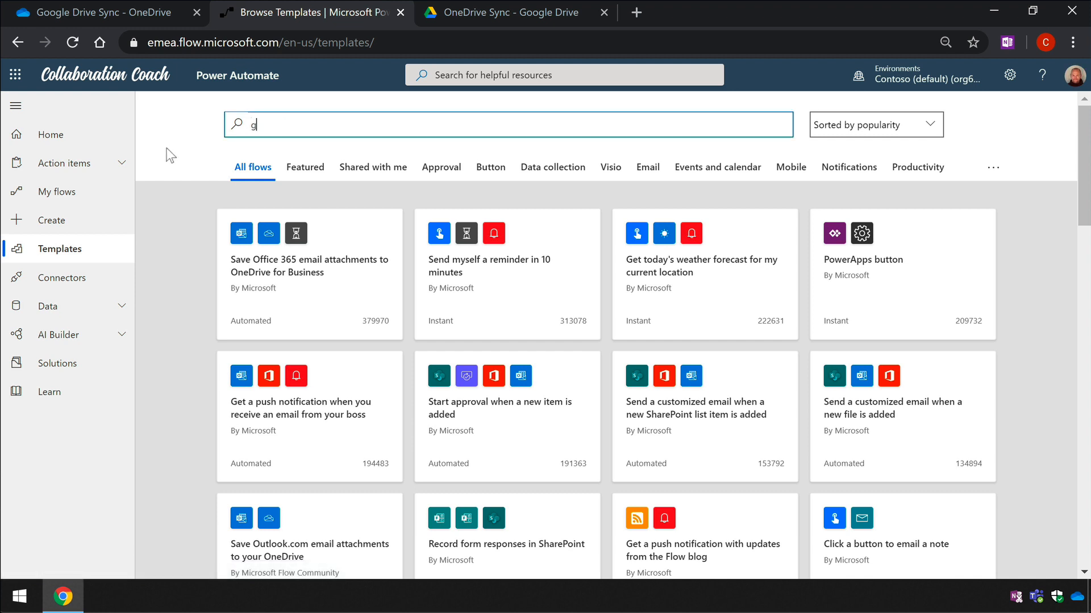
text(google drive onedrive for business)
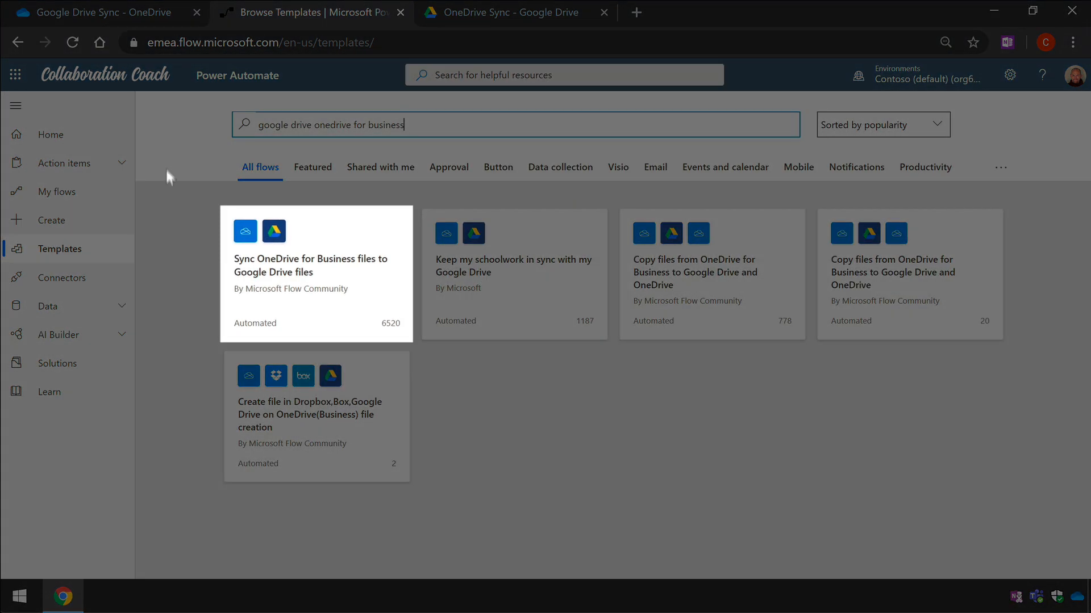
- Open the 'Sync OneDrive for Business files to Google Drive files' template and connect OneDrive for Business
click(316, 265)
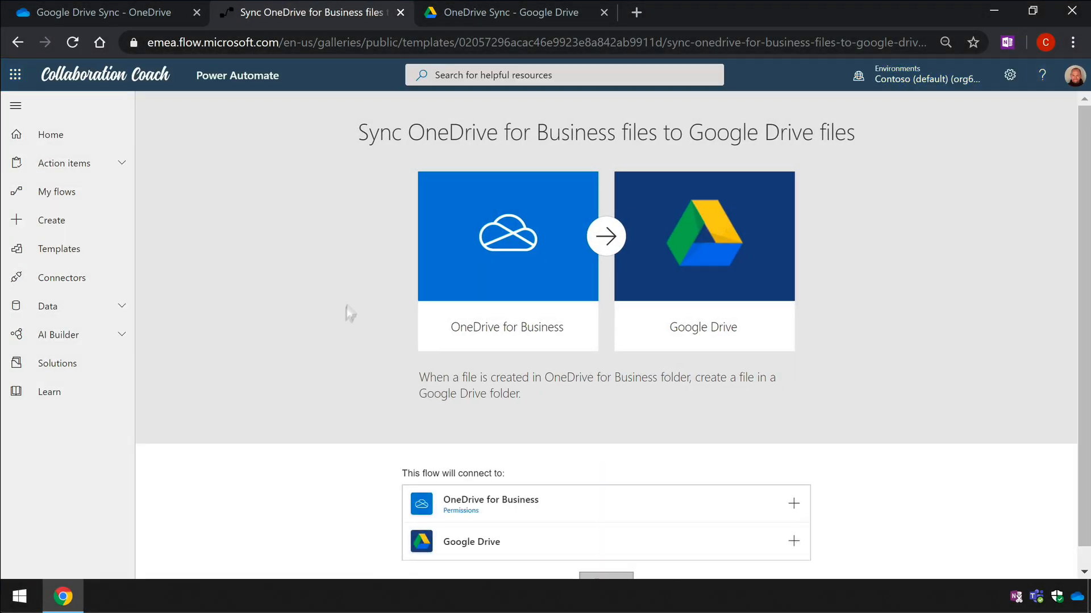
mouse_move(899, 419)
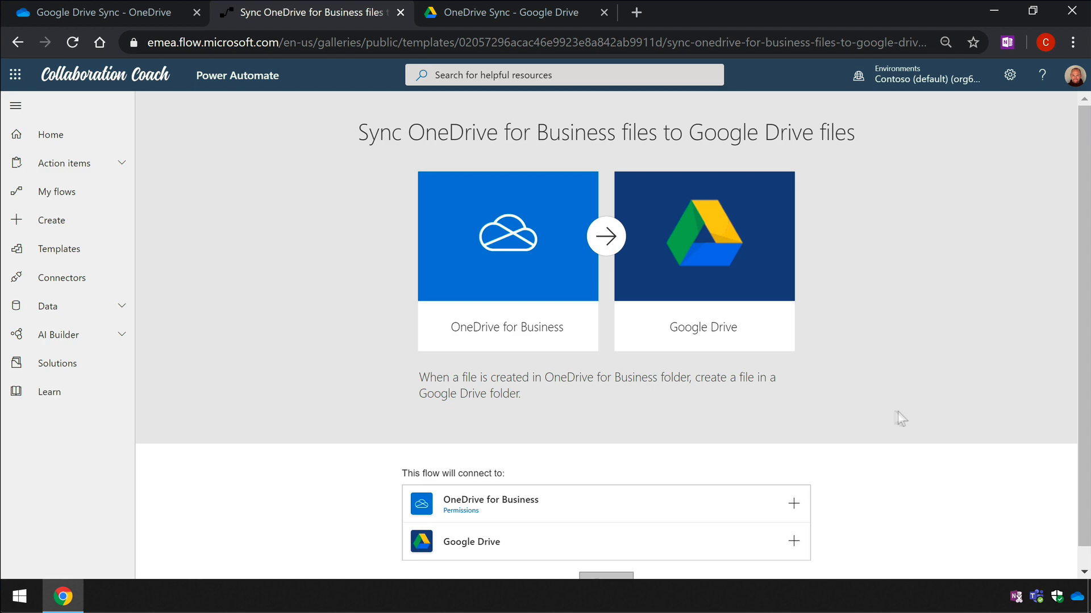
scroll(down, 3)
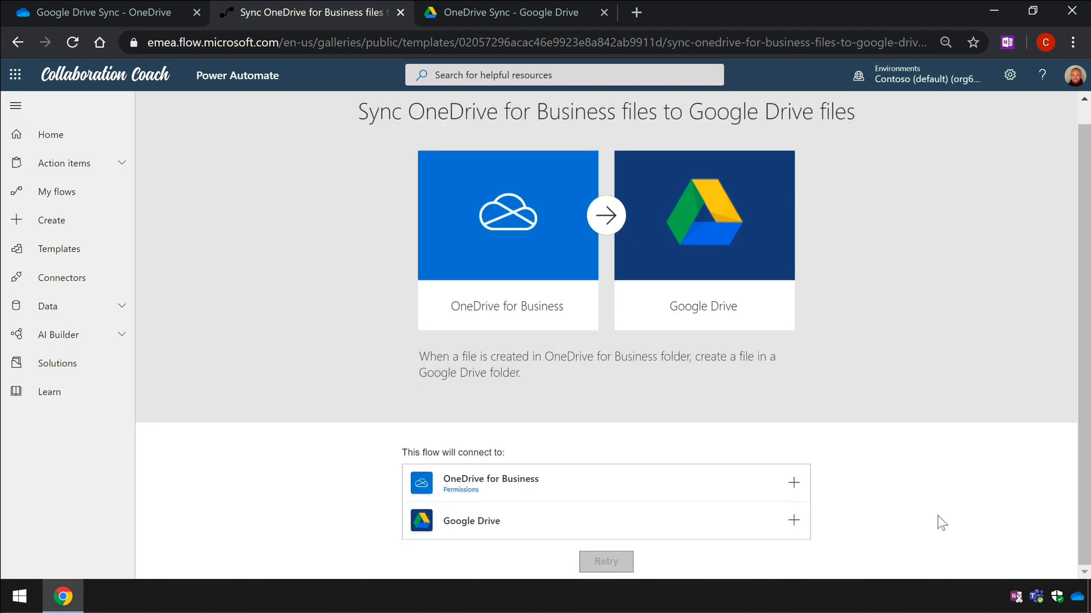
click(792, 483)
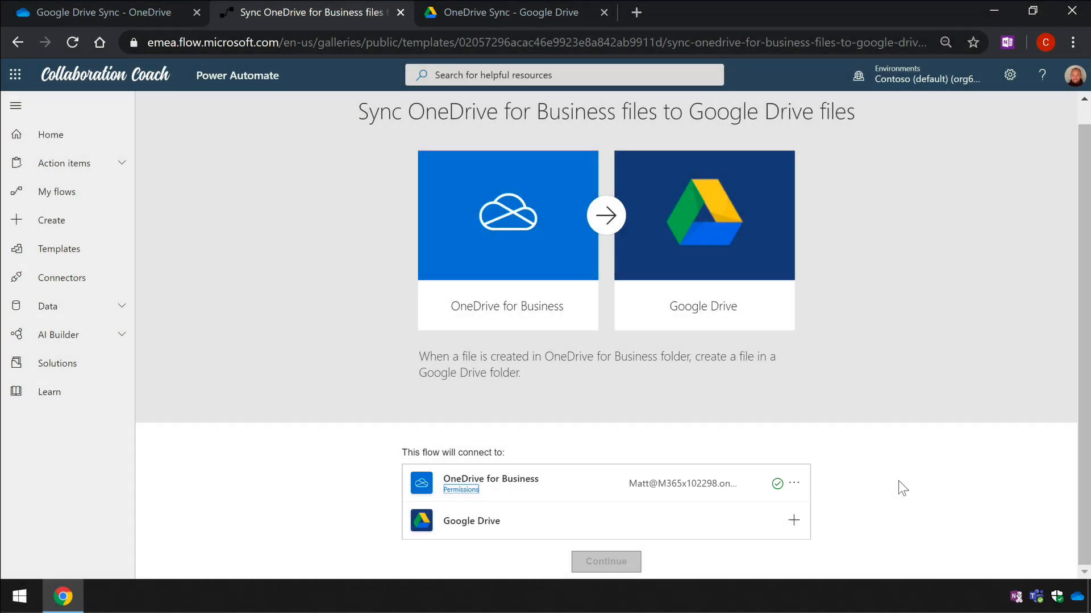
click(460, 489)
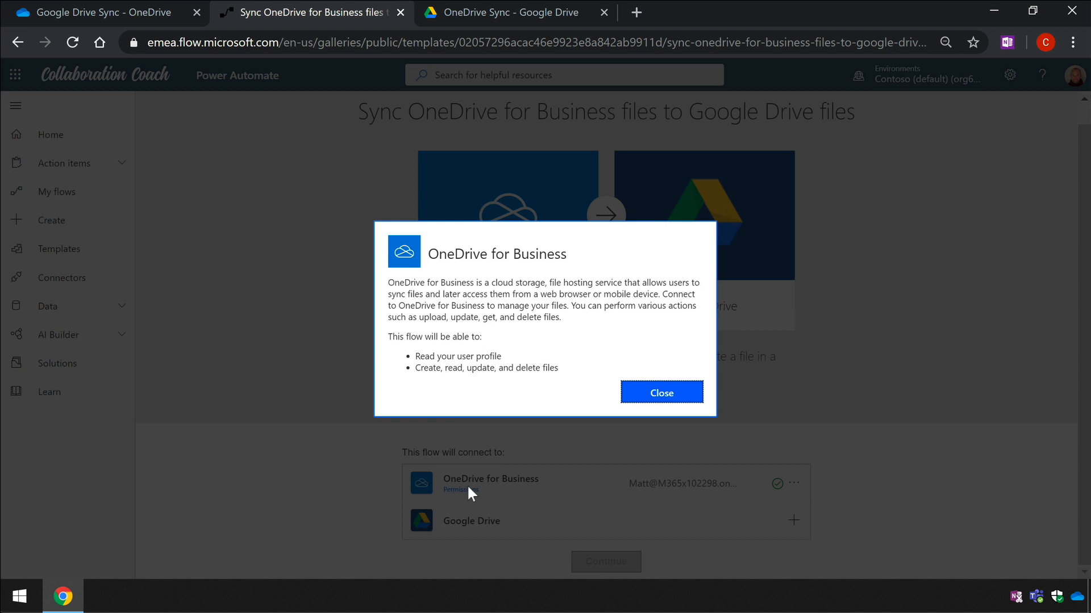
mouse_move(995, 446)
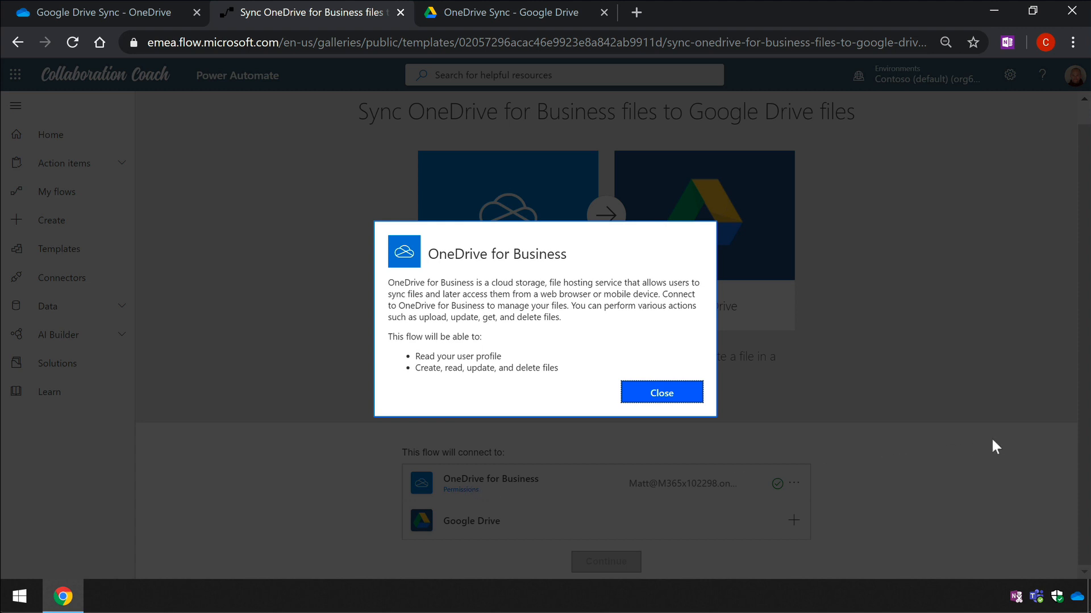
mouse_move(661, 392)
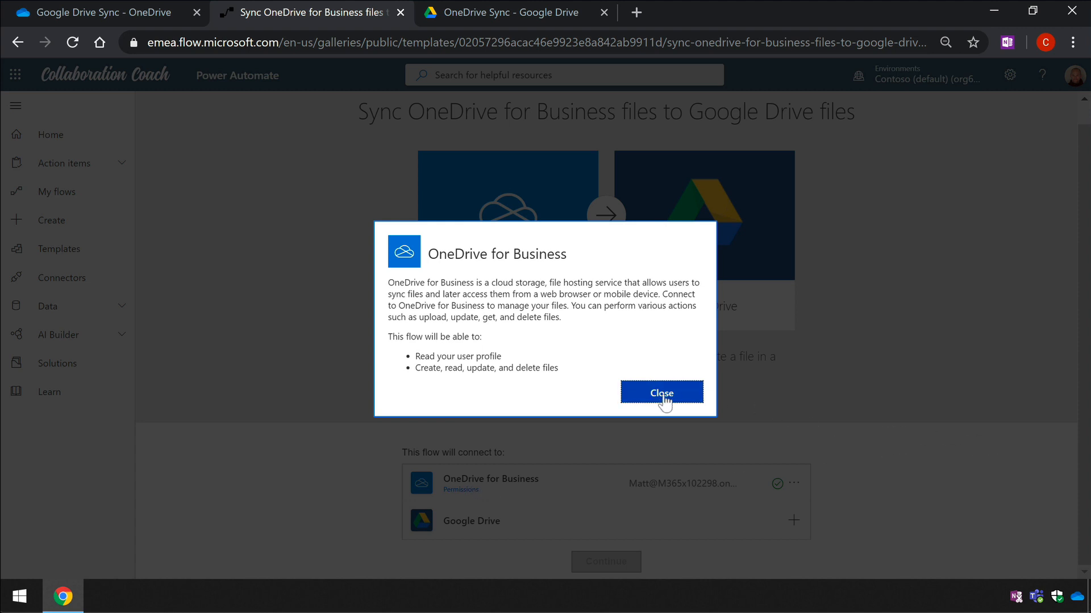
click(661, 393)
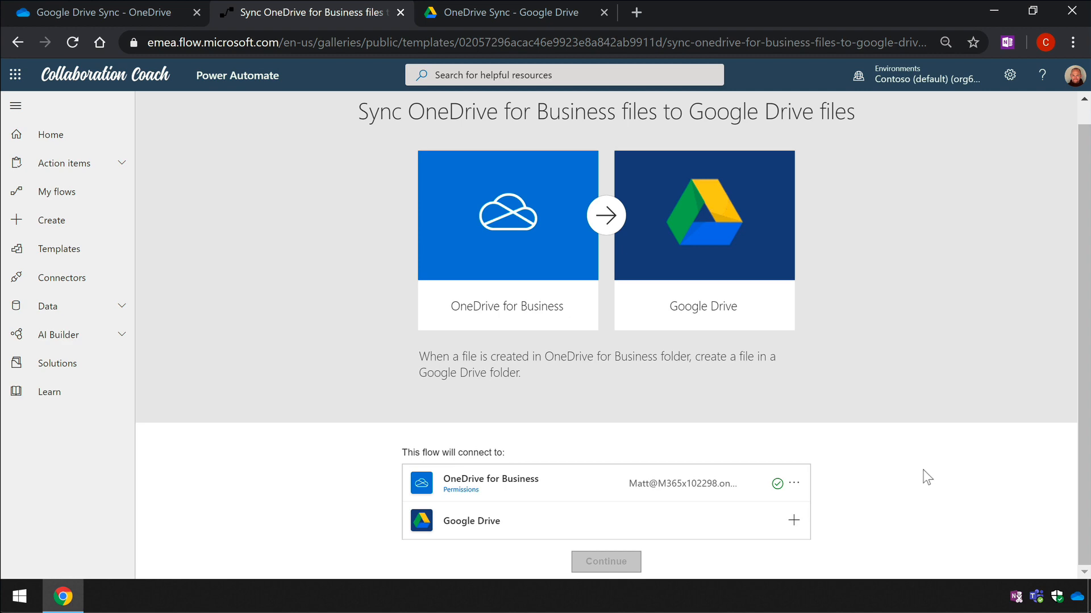
- Connect Google Drive with the existing Google account, allowing Microsoft Power Platform access
click(793, 520)
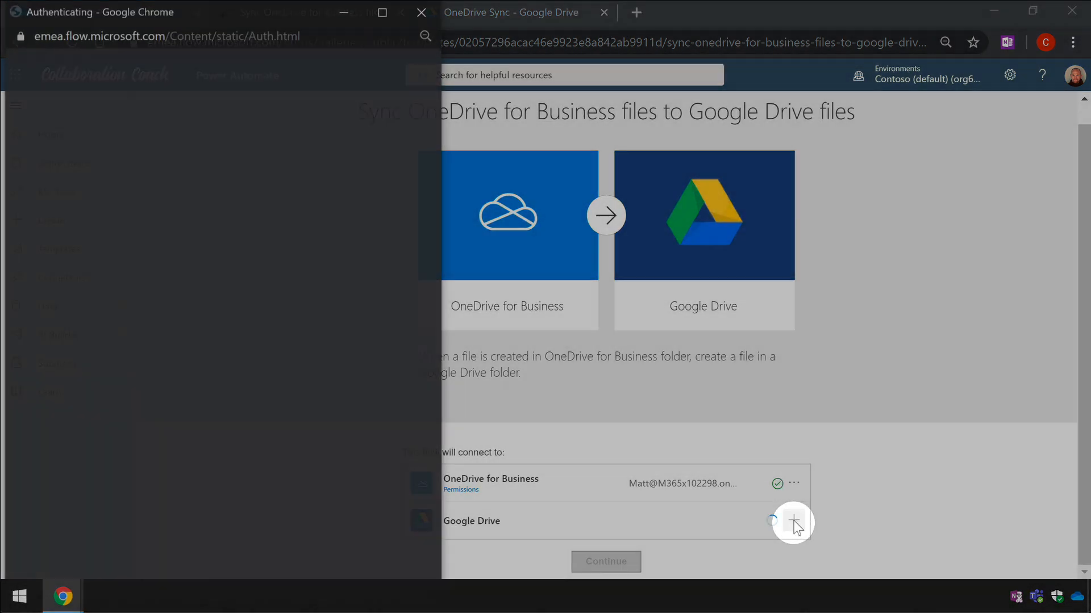
click(792, 520)
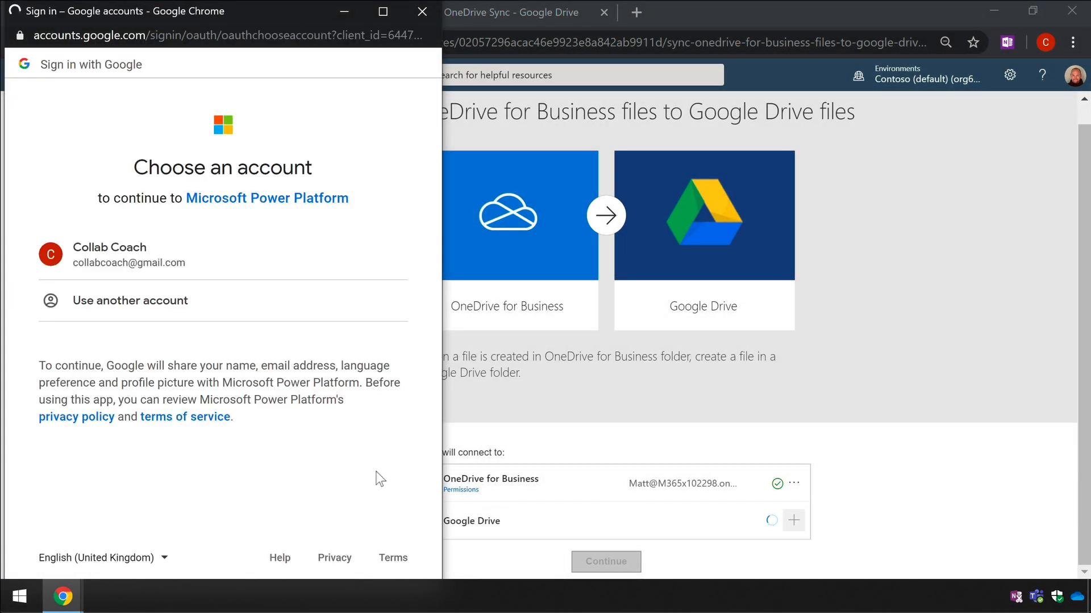
mouse_move(374, 477)
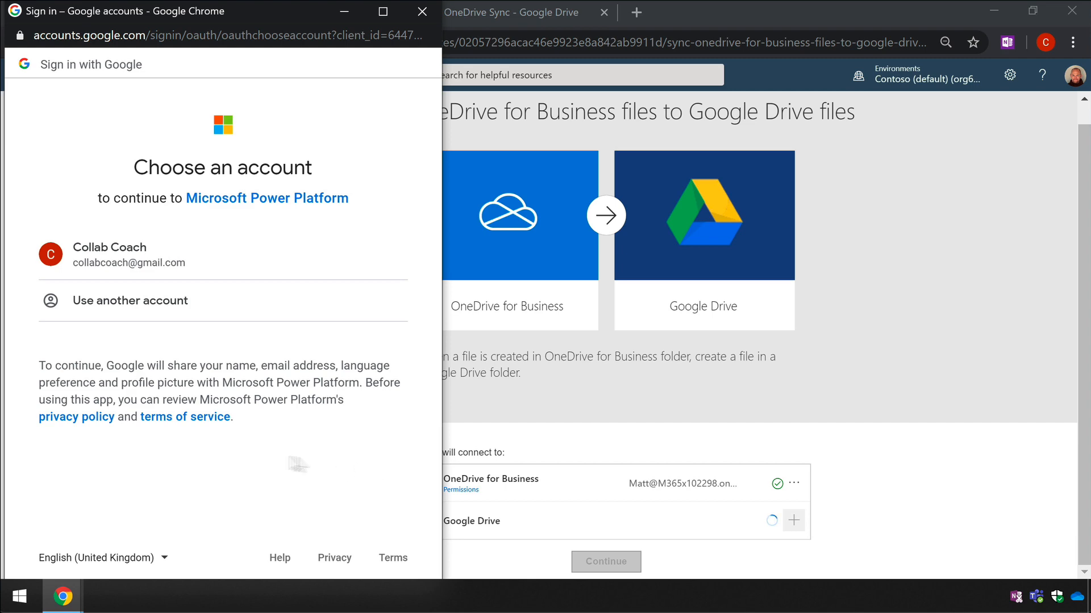
mouse_move(140, 262)
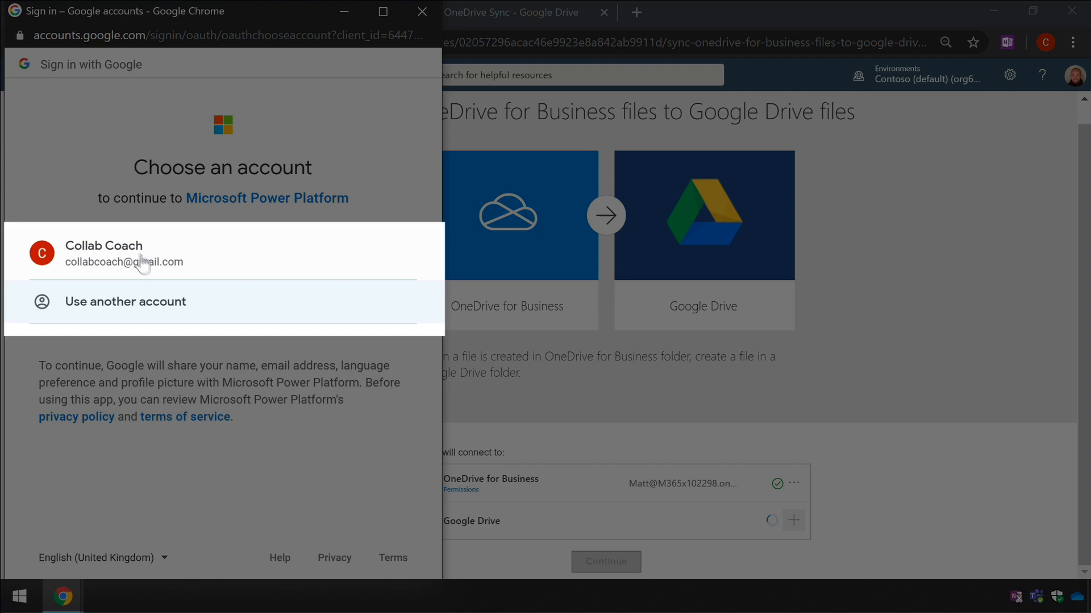
click(124, 253)
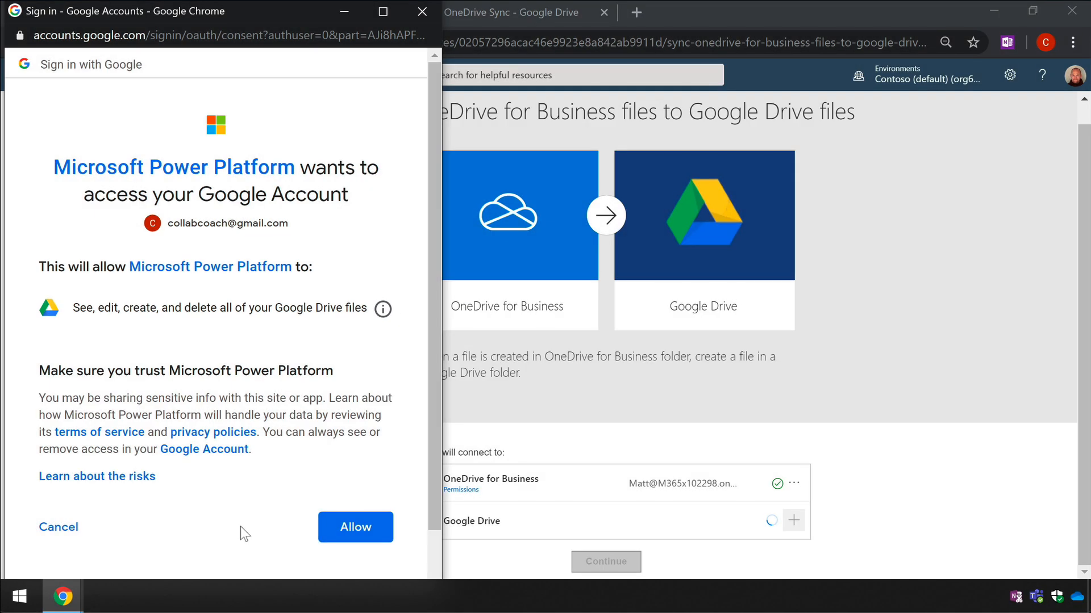
click(354, 526)
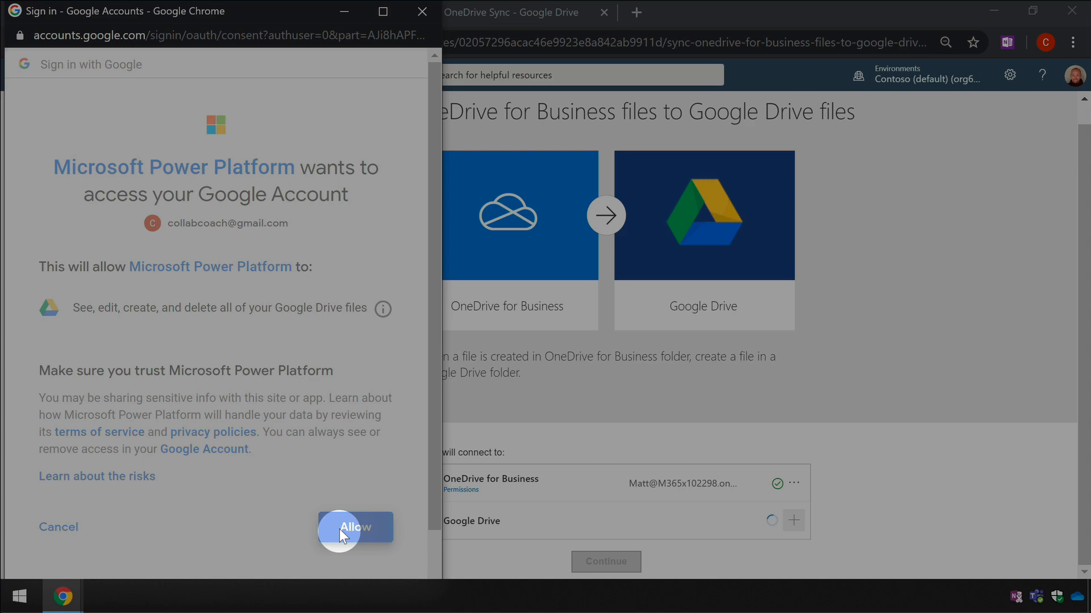
click(354, 528)
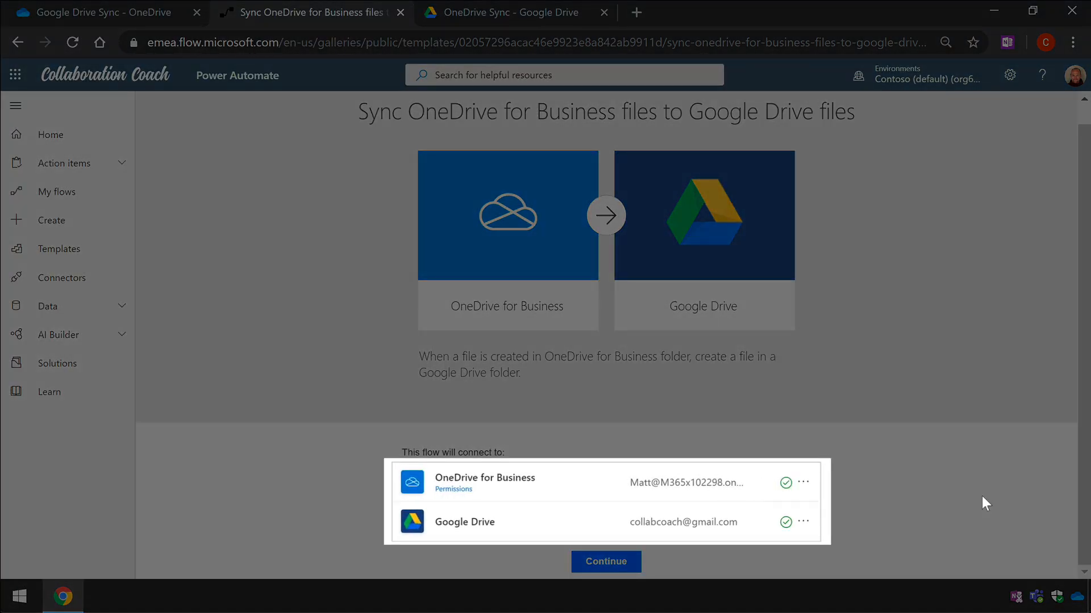
click(604, 561)
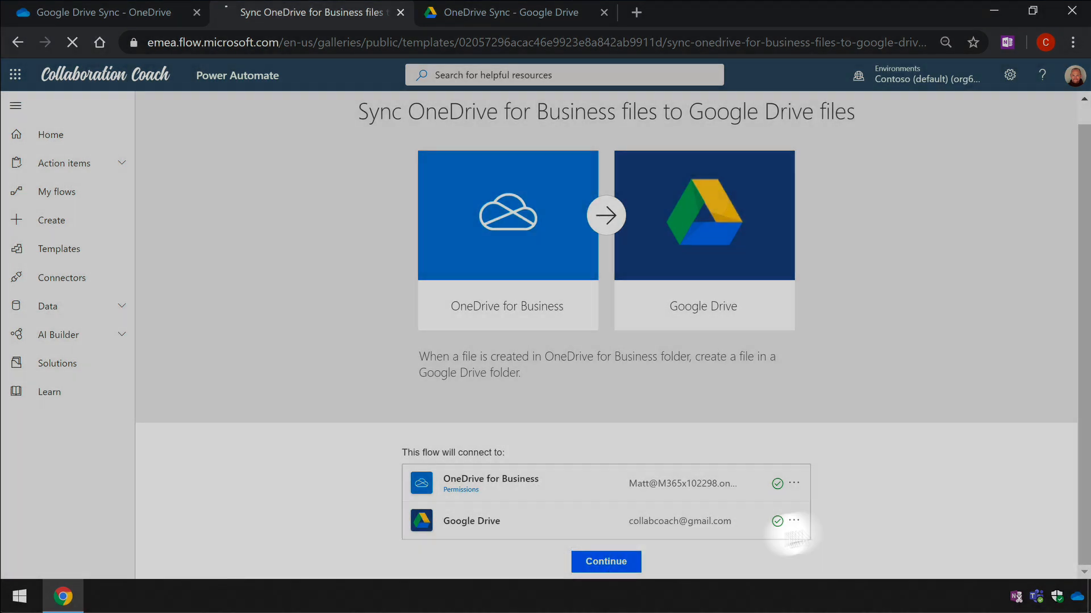
- Continue from the template into the flow draft with its OneDrive trigger and Create file action
click(604, 561)
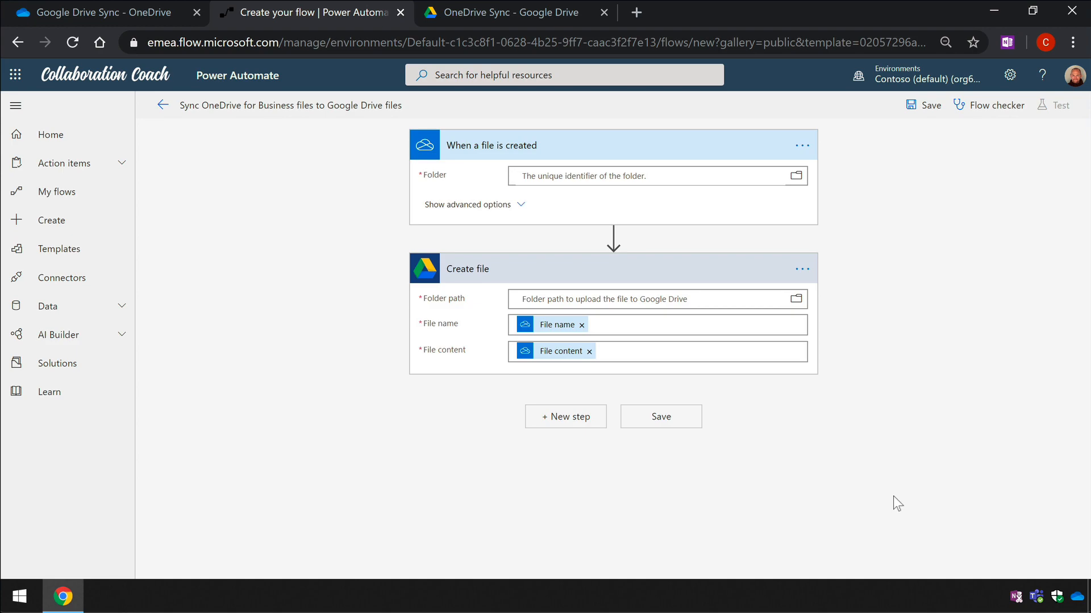
mouse_move(839, 220)
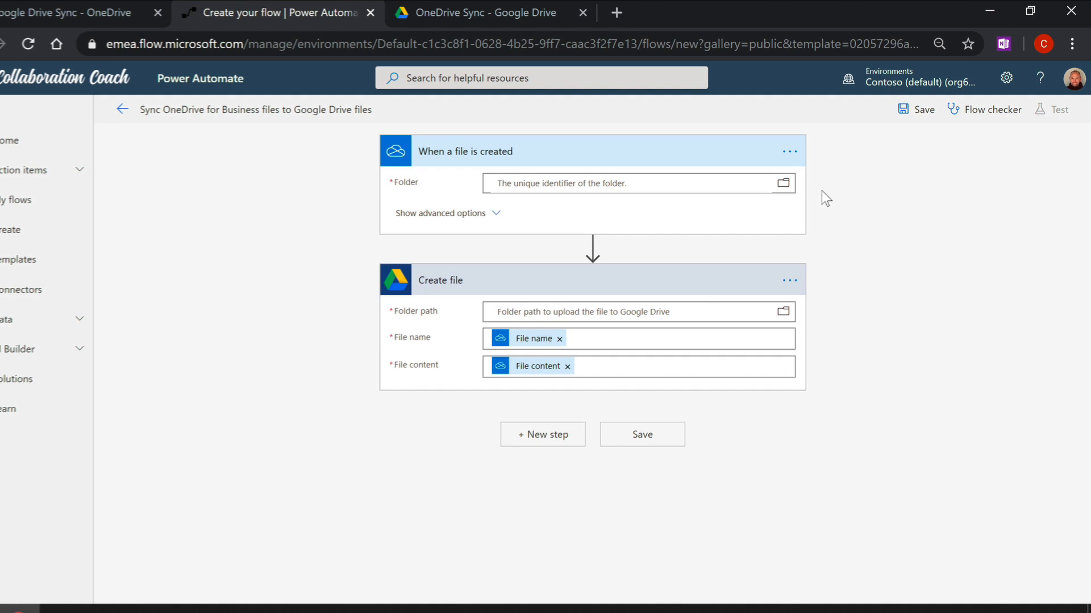
click(157, 12)
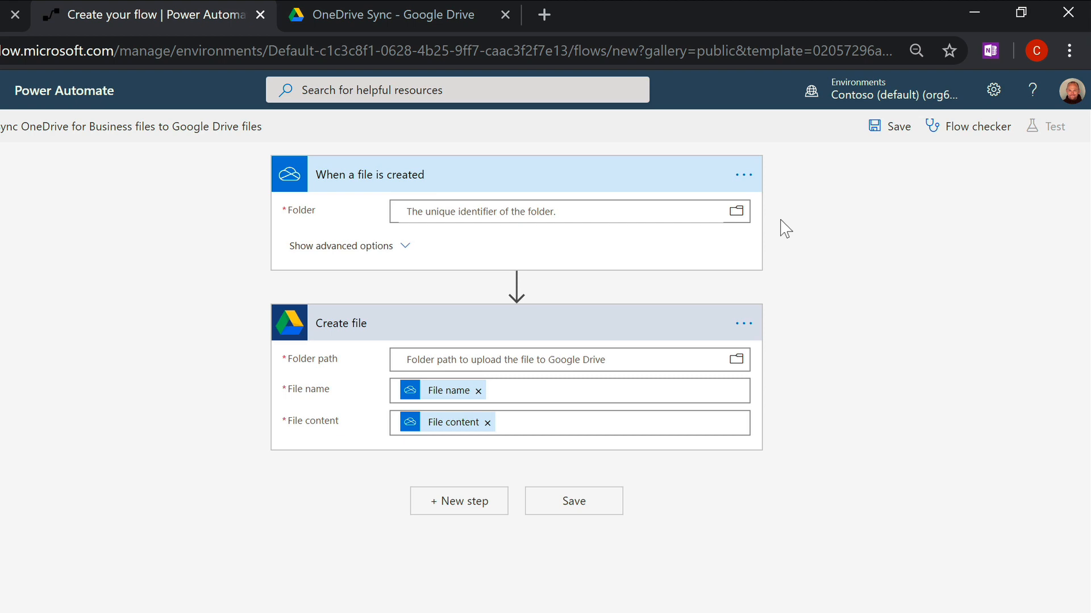
mouse_move(774, 225)
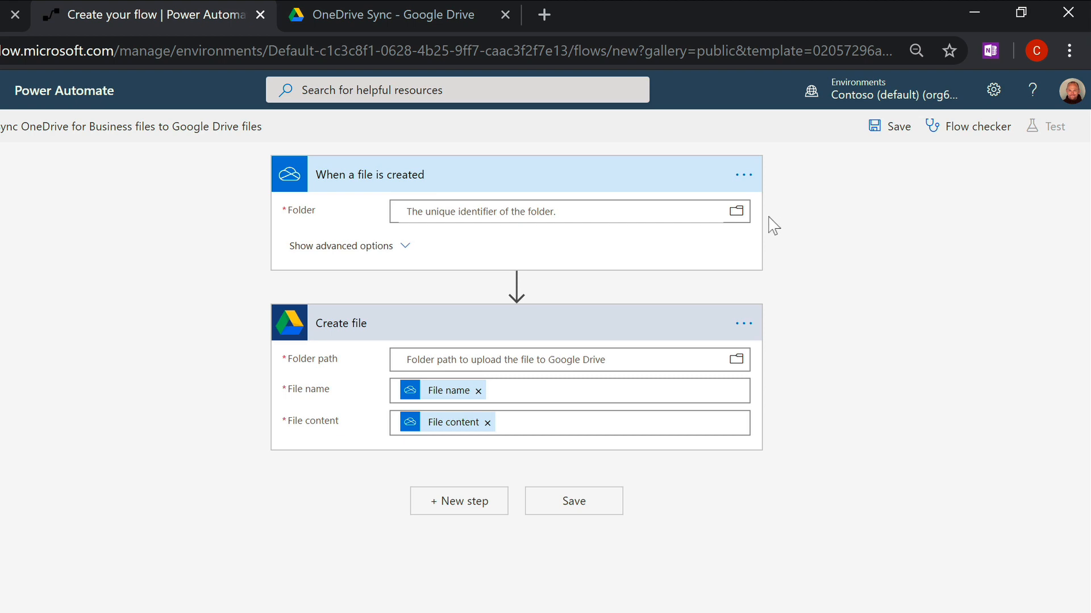
- Set the 'When a file is created' trigger folder to /Google Drive Sync
click(735, 212)
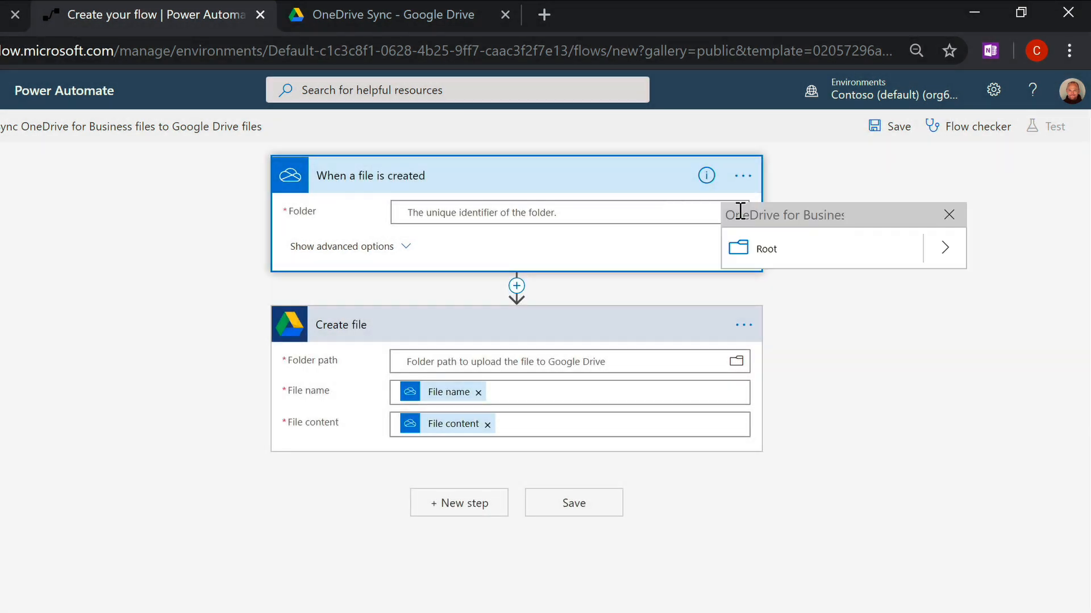
mouse_move(944, 248)
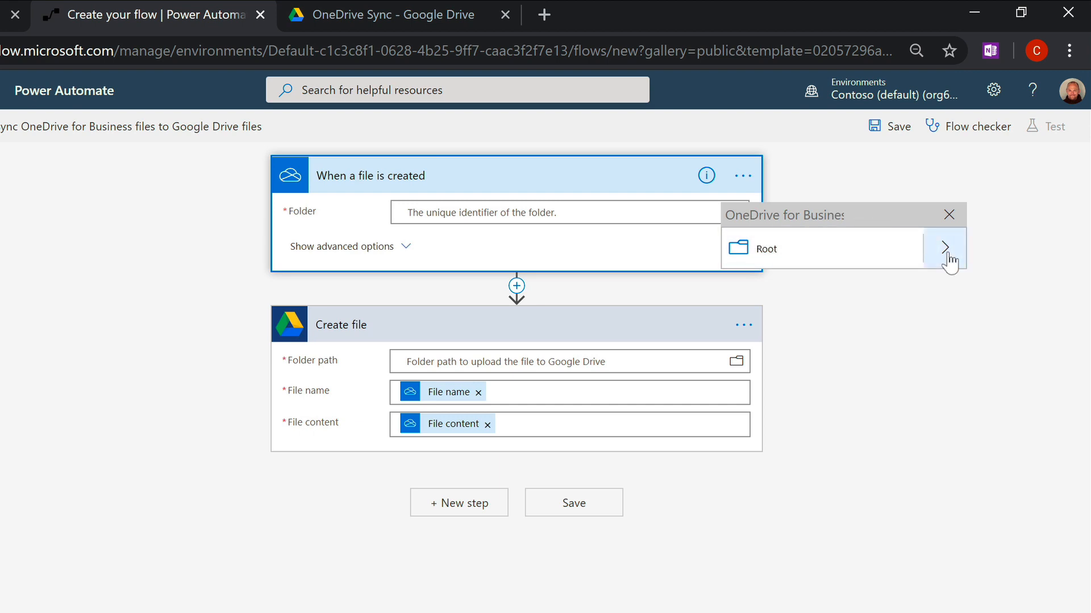
click(943, 248)
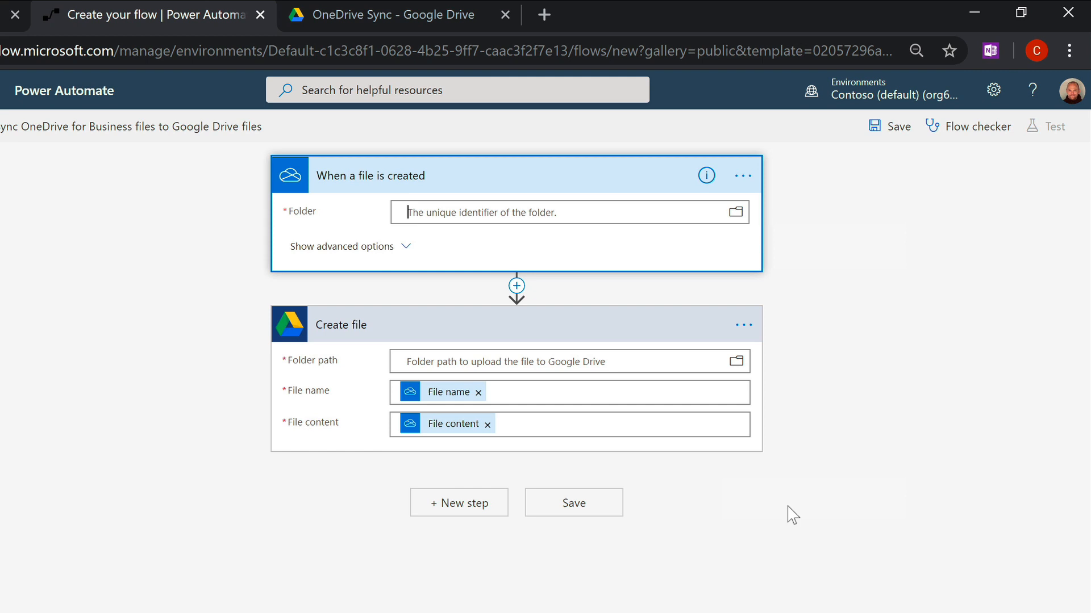
text(/Google Drive Sync)
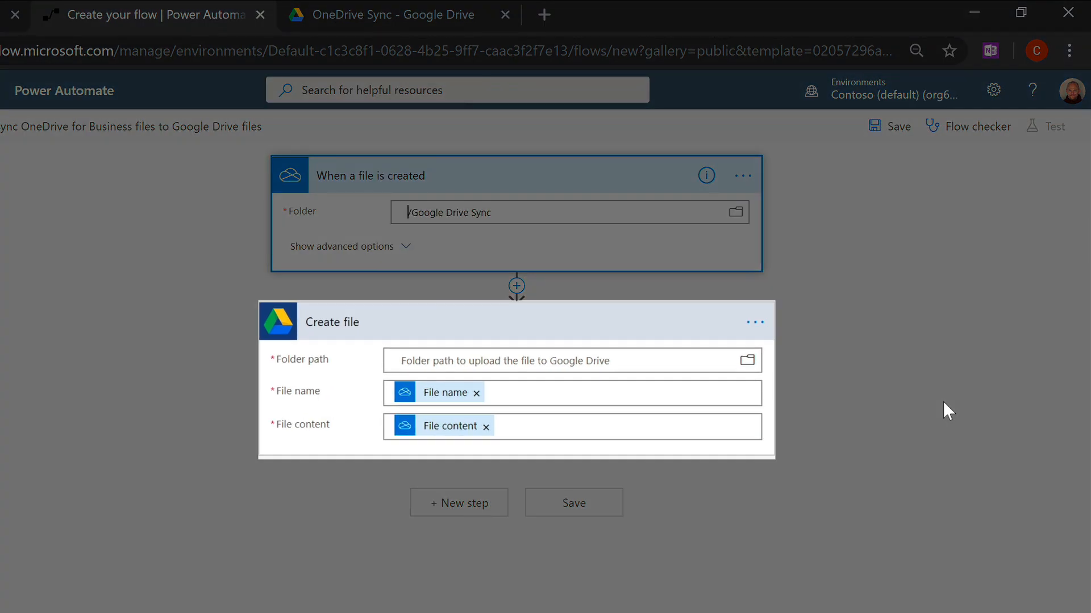
mouse_move(918, 434)
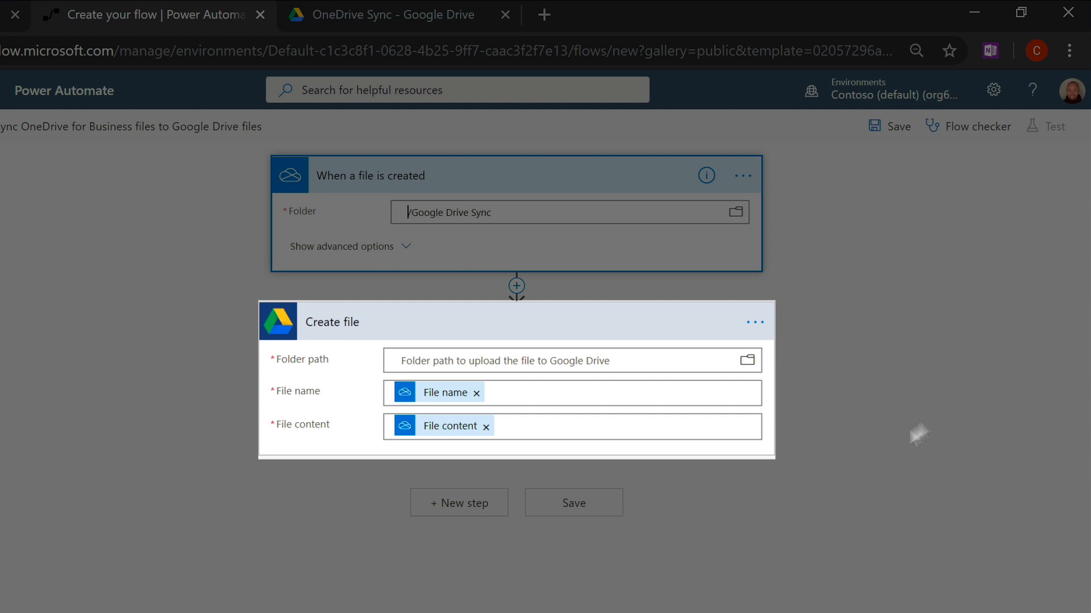
mouse_move(661, 359)
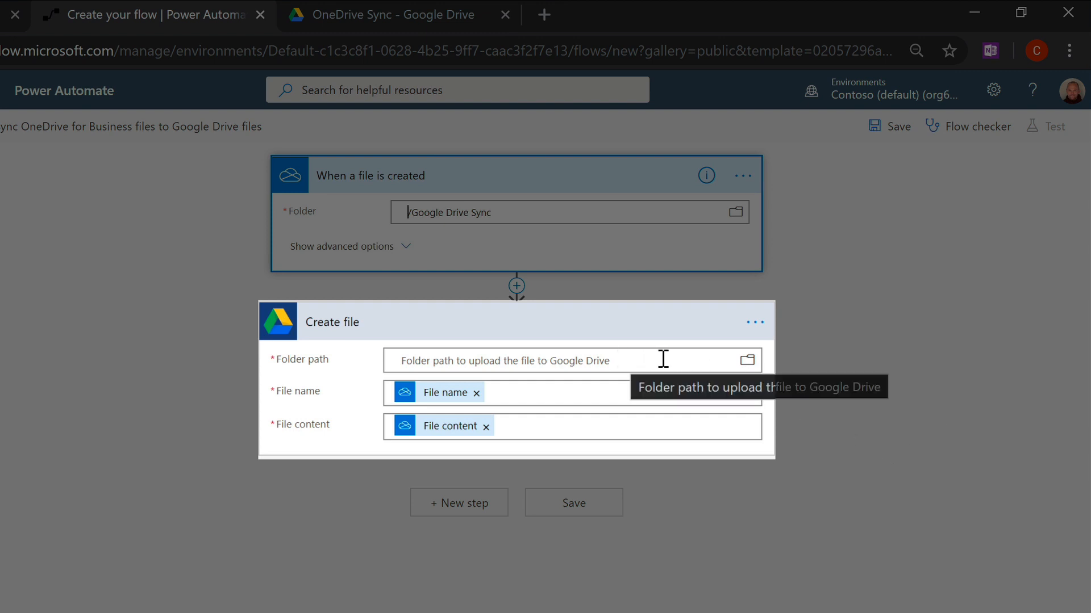
mouse_move(847, 375)
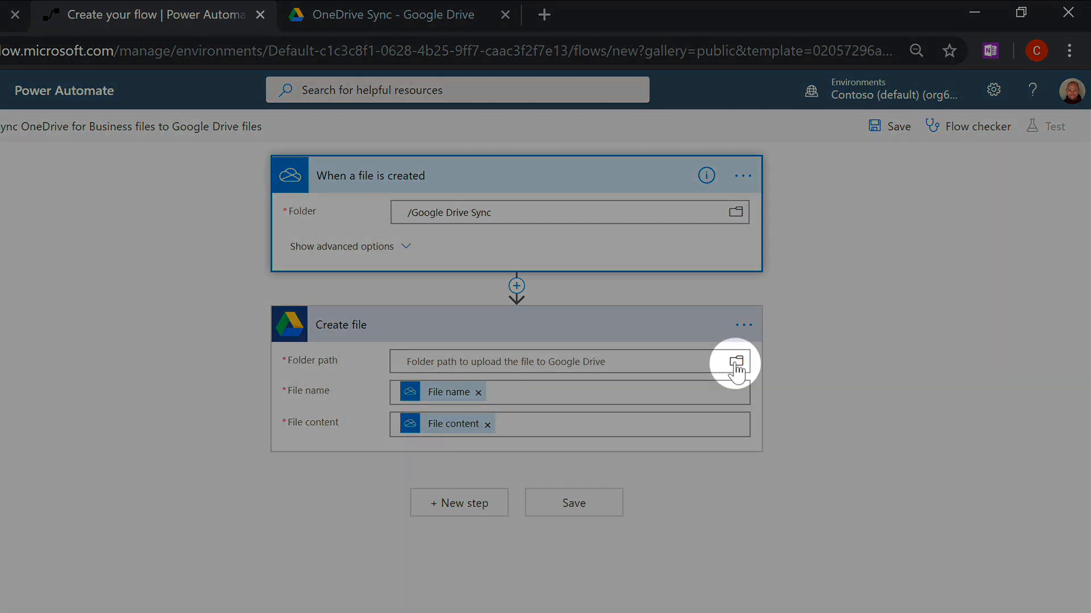
- Set the Create file folder path to OneDrive Sync in Google Drive
click(735, 362)
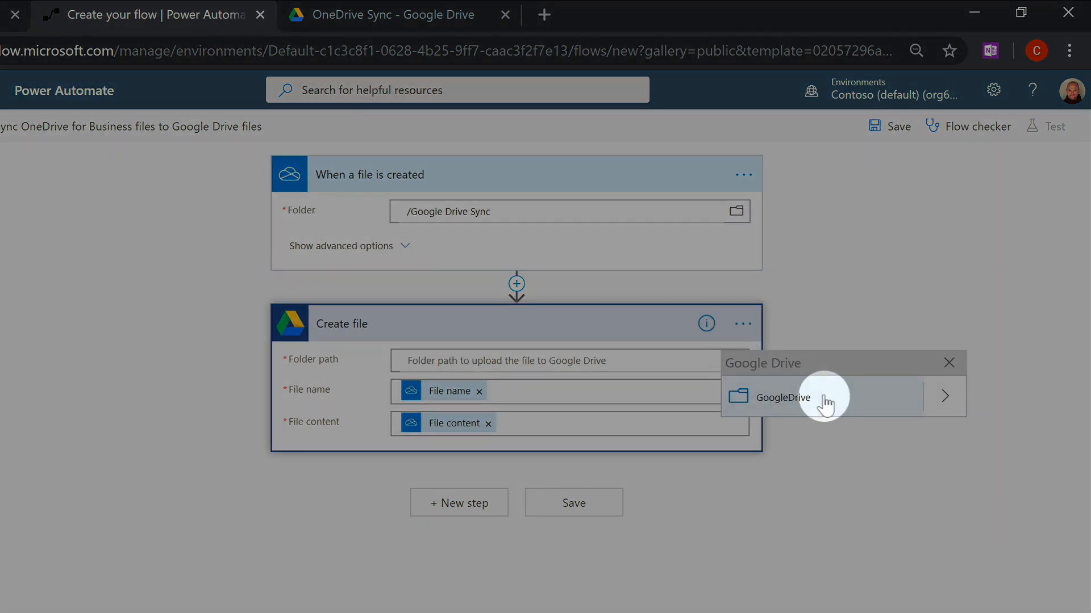
click(944, 396)
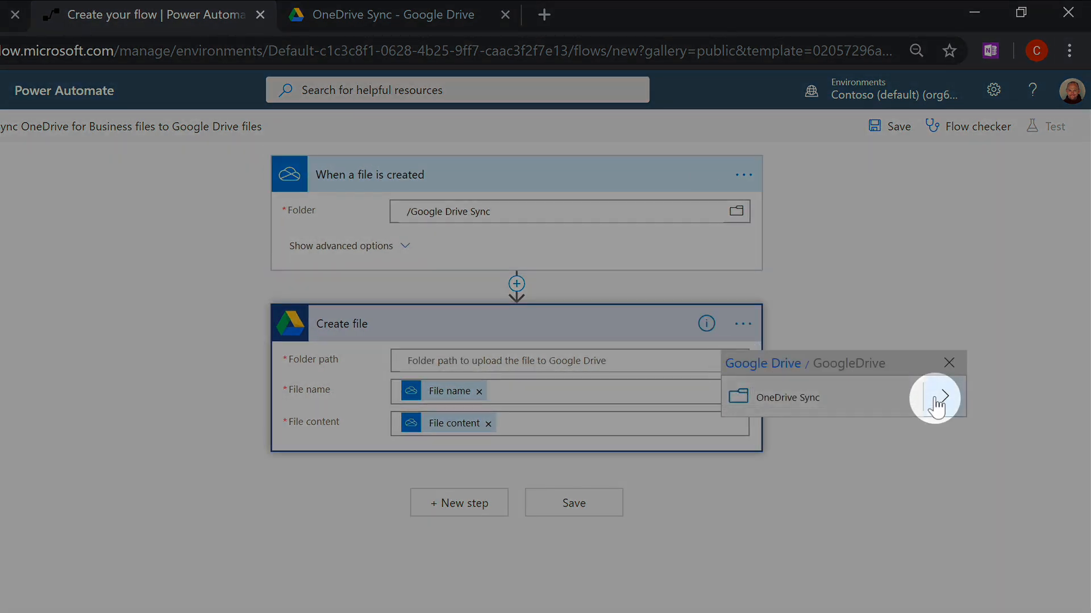
click(946, 400)
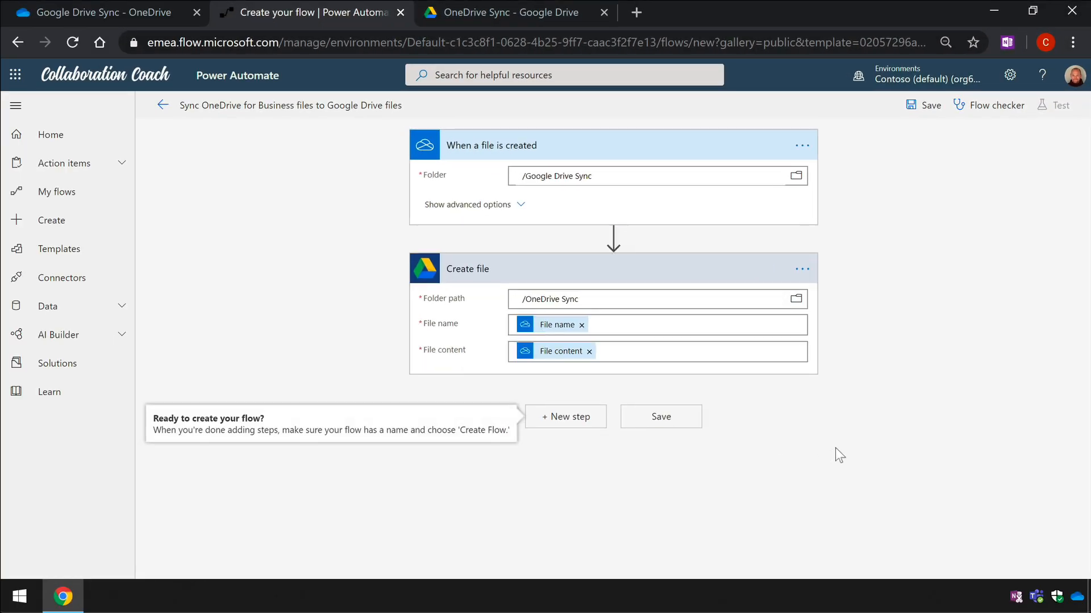
- Save the flow, then view OneDrive's Google Drive Sync folder
click(660, 416)
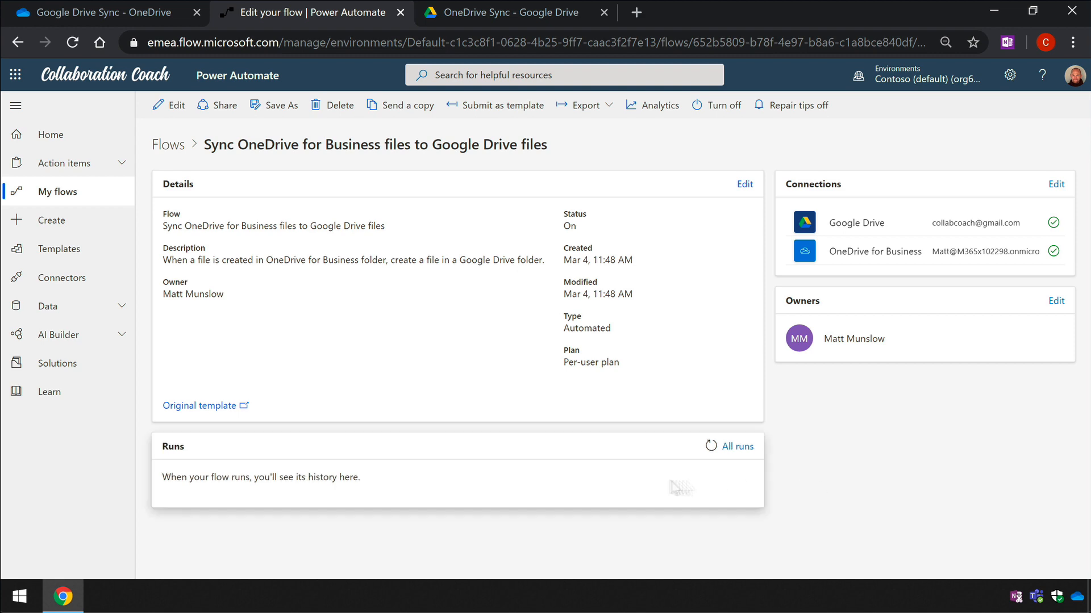
click(98, 13)
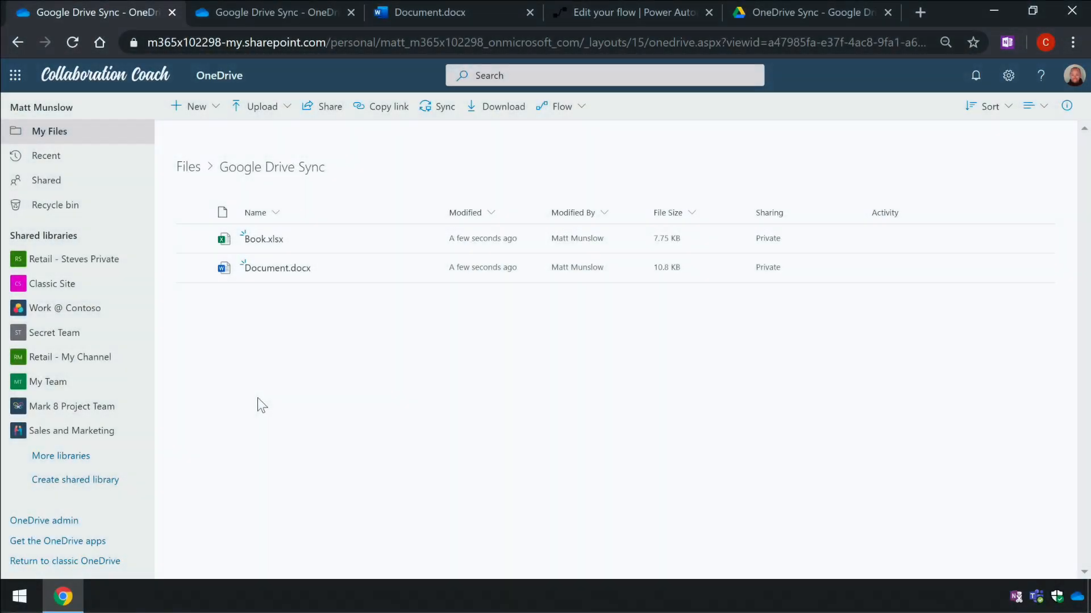
mouse_move(487, 393)
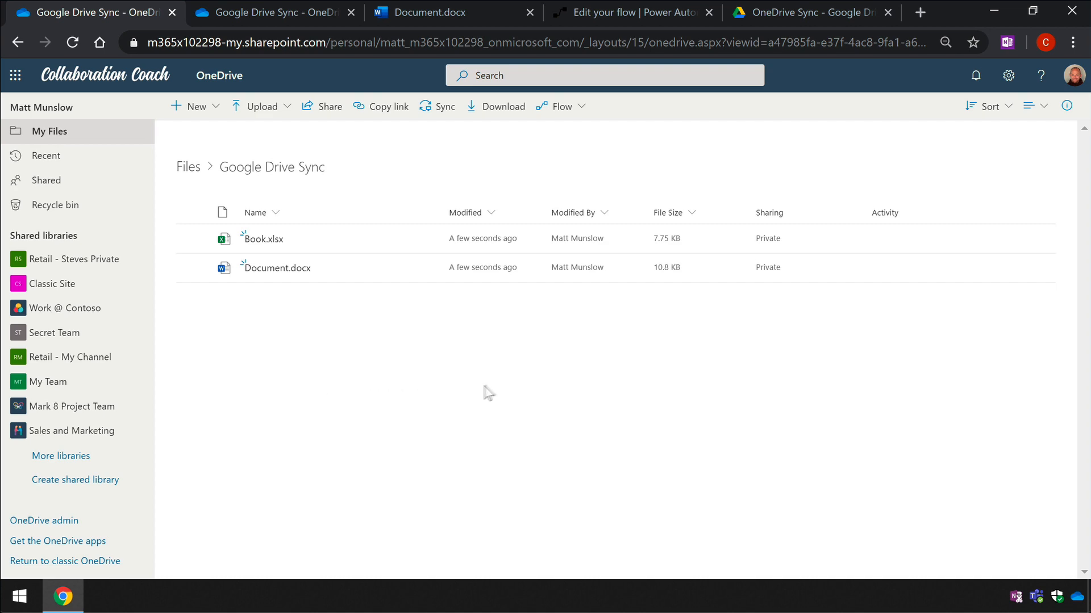
- Return to the 'Edit your flow' tab to check the flow's run history
click(630, 13)
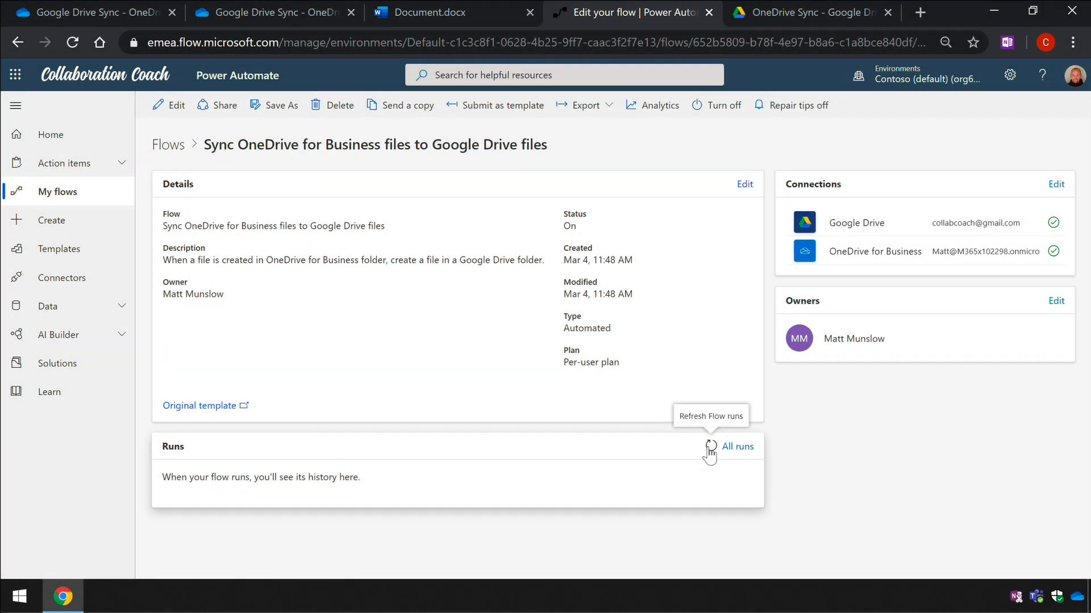
- Refresh the run history, inspect one Succeeded run, then confirm Book.xlsx and Document.docx reached OneDrive Sync
click(736, 446)
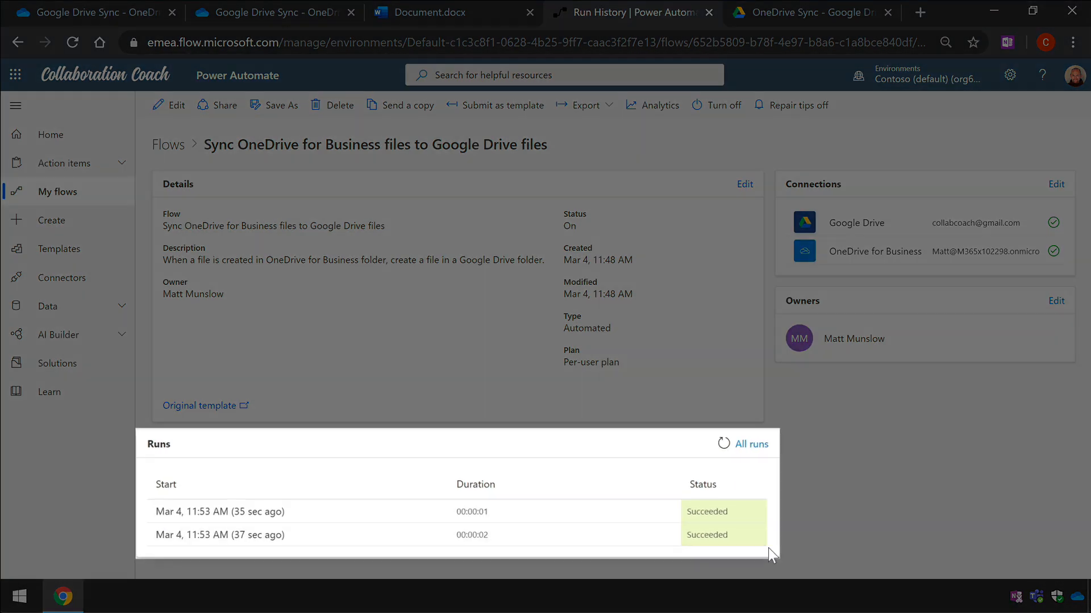
mouse_move(591, 534)
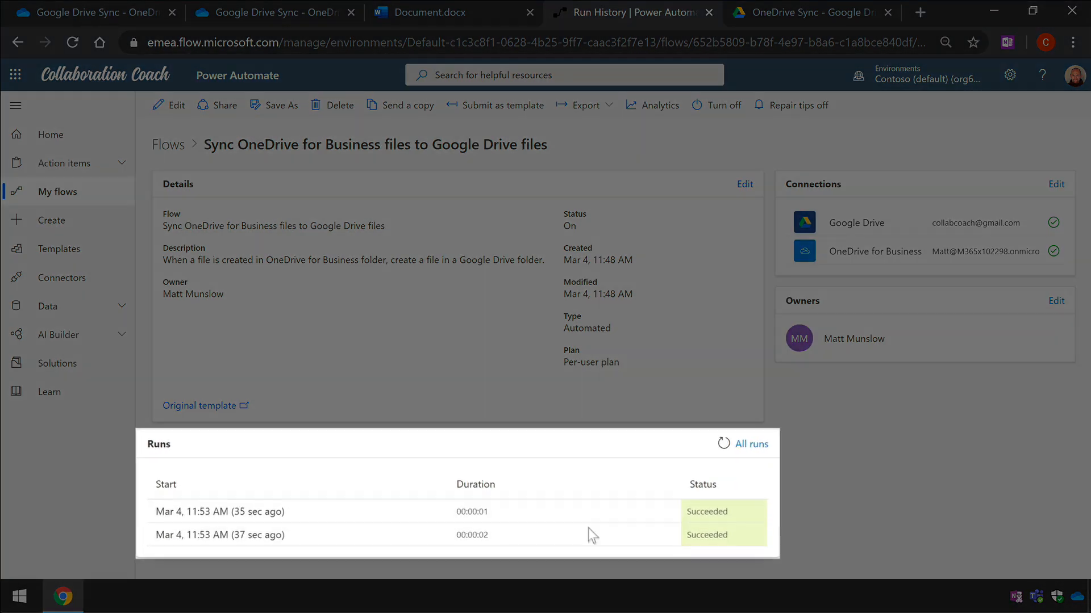
mouse_move(219, 535)
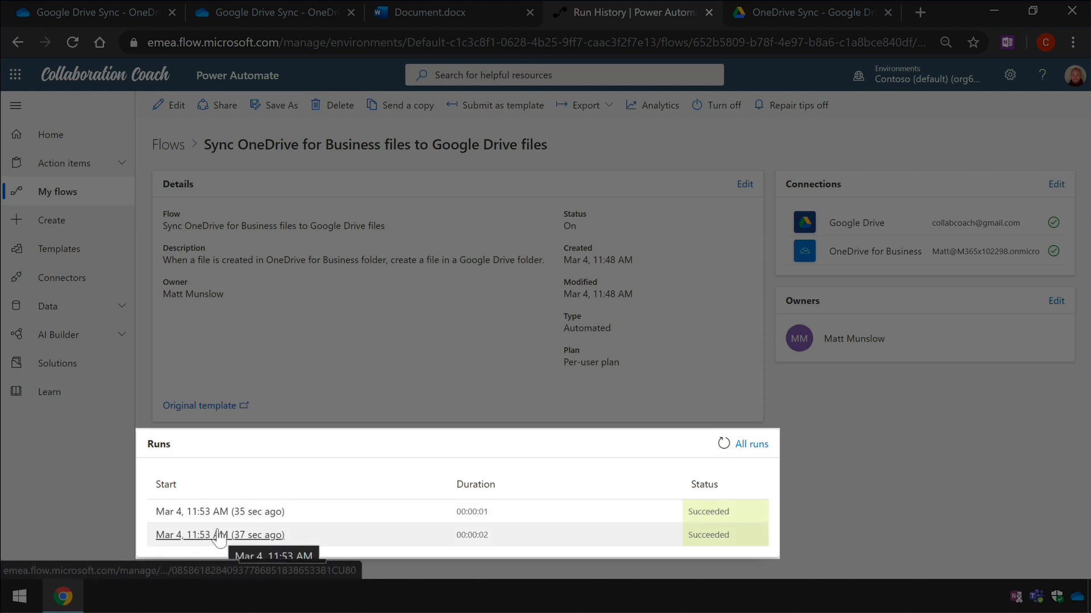
click(219, 535)
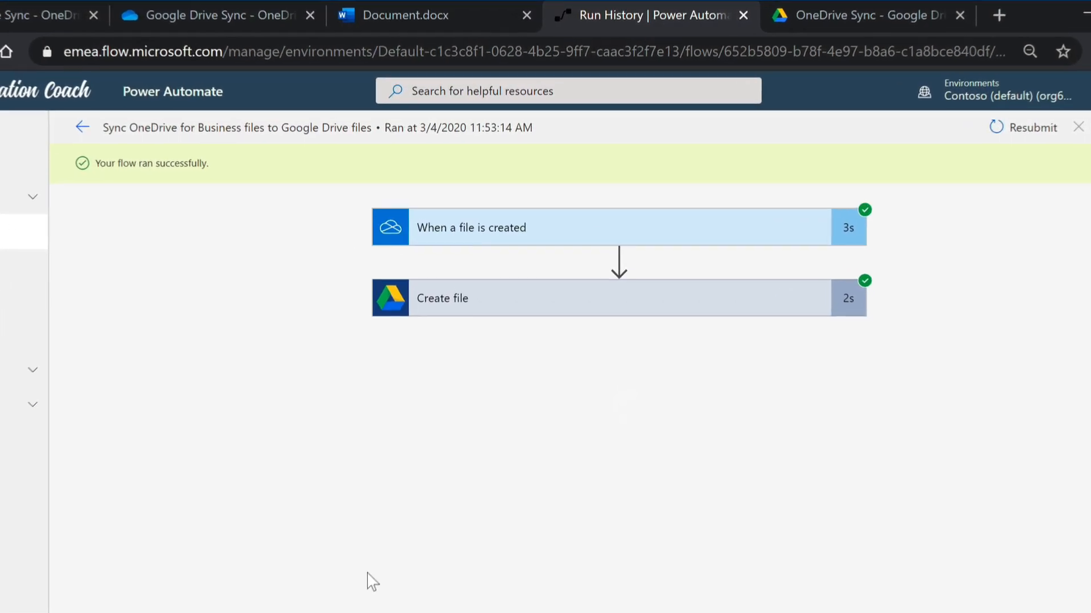
click(81, 127)
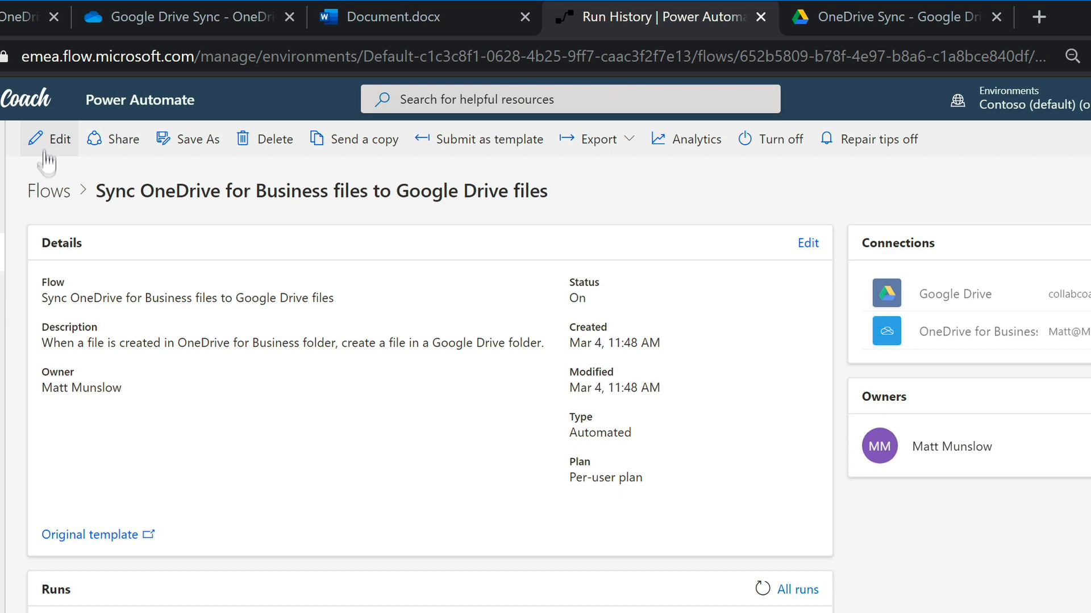
click(884, 17)
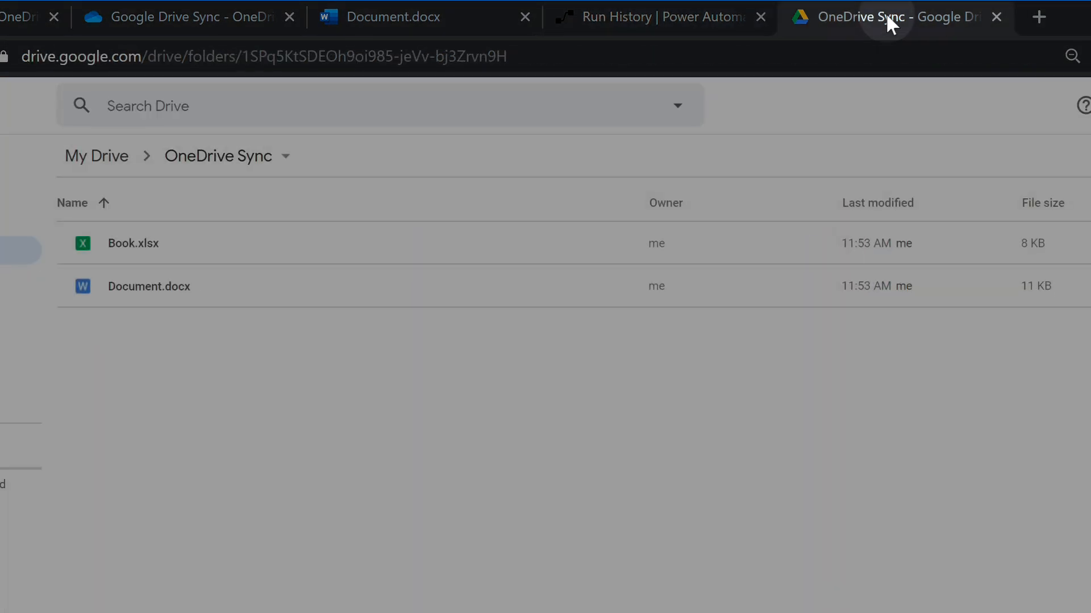